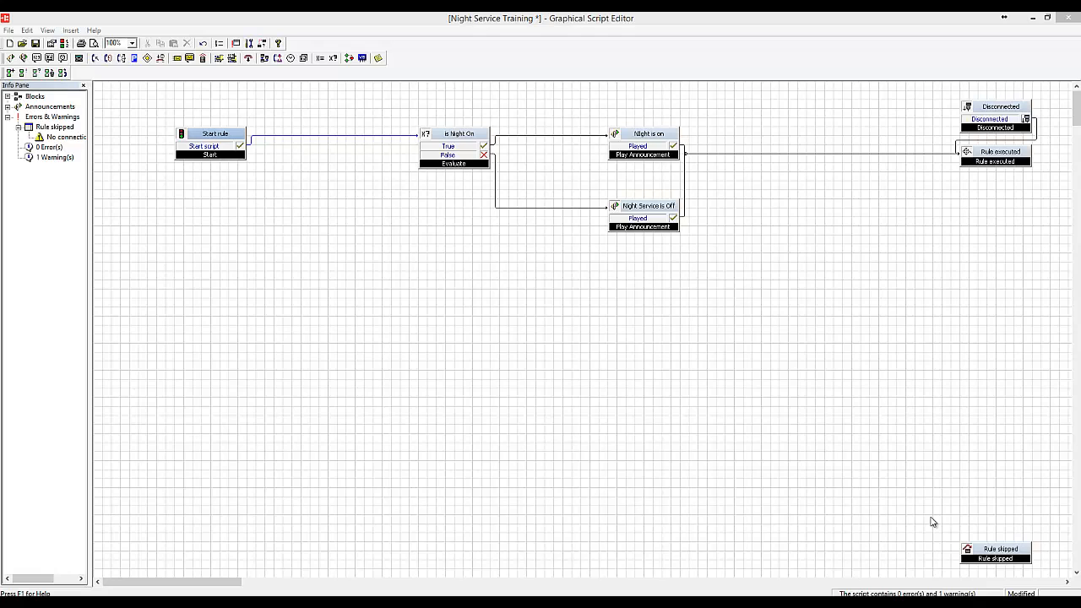
pyautogui.moveTo(919, 371)
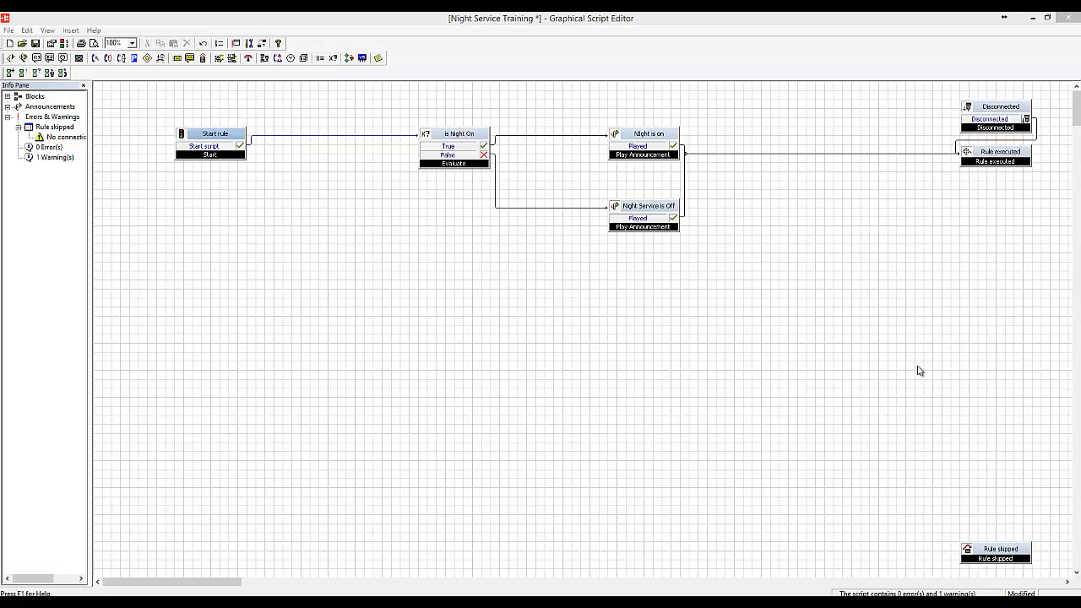
pyautogui.moveTo(71, 316)
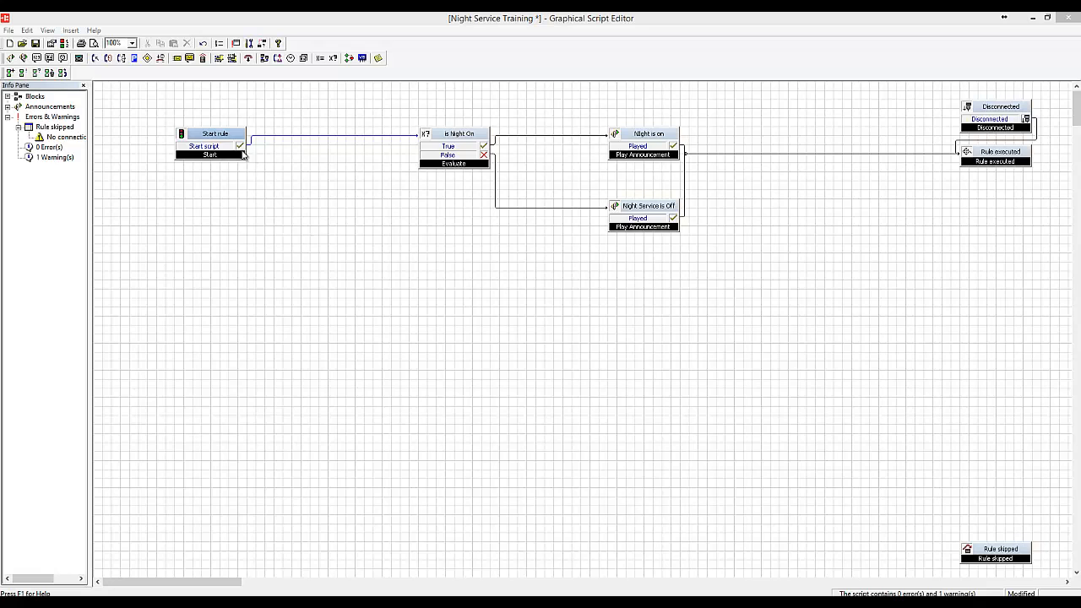
# Copy the Start rule block's entire user script from its Parameters tab and close the properties.
pyautogui.doubleClick(215, 133)
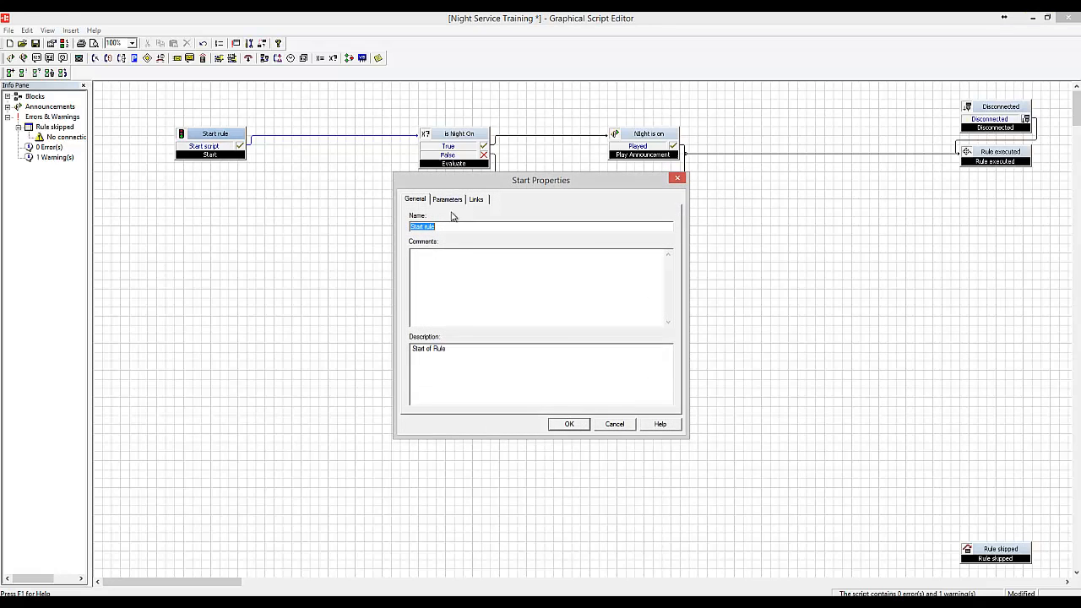
pyautogui.click(447, 199)
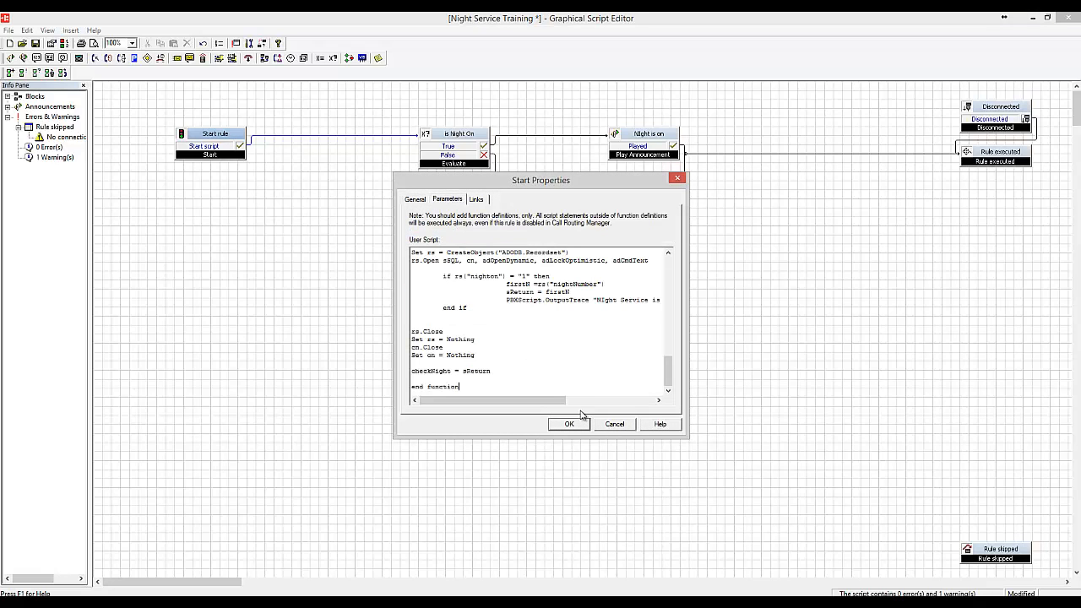
pyautogui.press('ctrl+a')
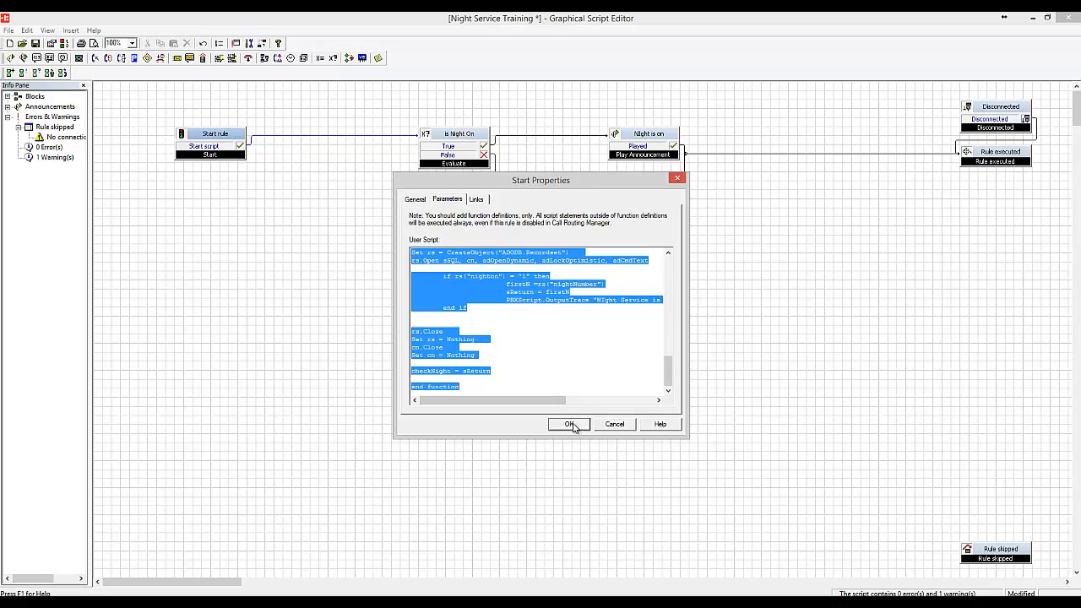
pyautogui.click(567, 423)
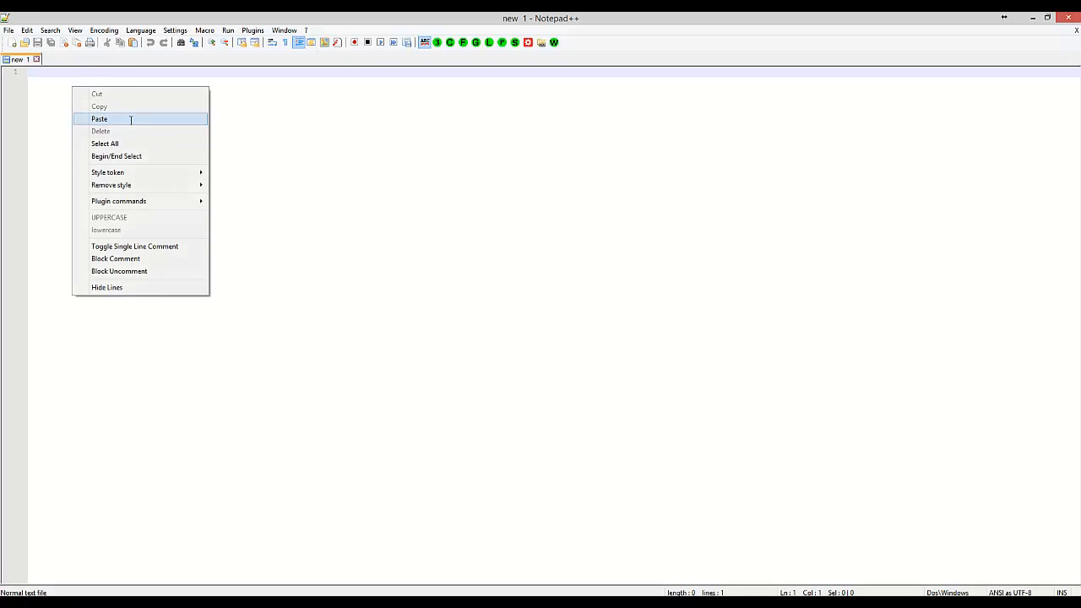
# Paste the checkNight script into the new Notepad++ document and review it down to end function.
pyautogui.click(99, 118)
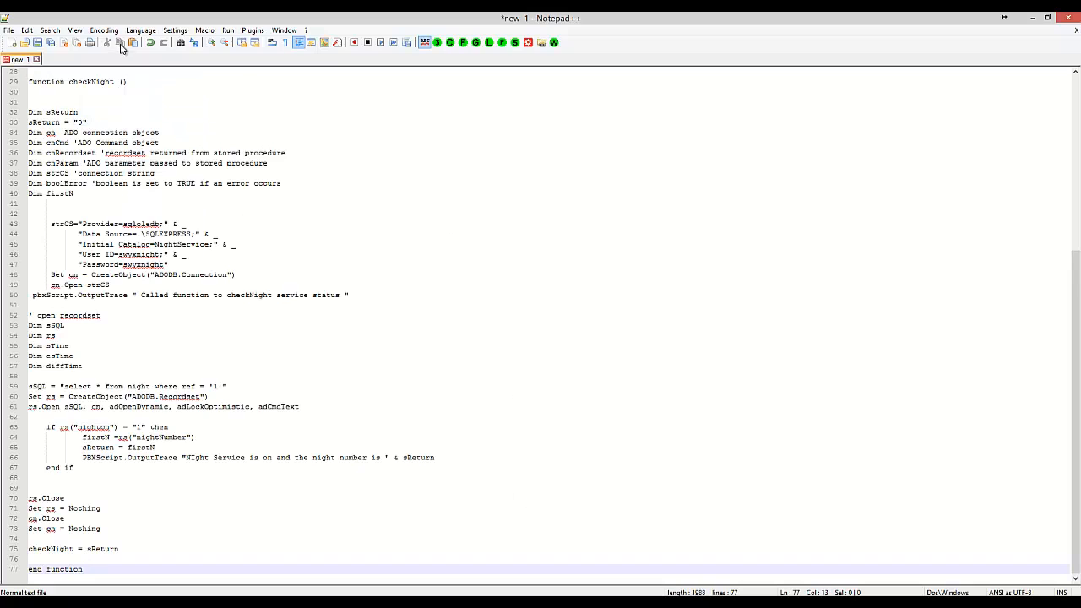
pyautogui.click(141, 31)
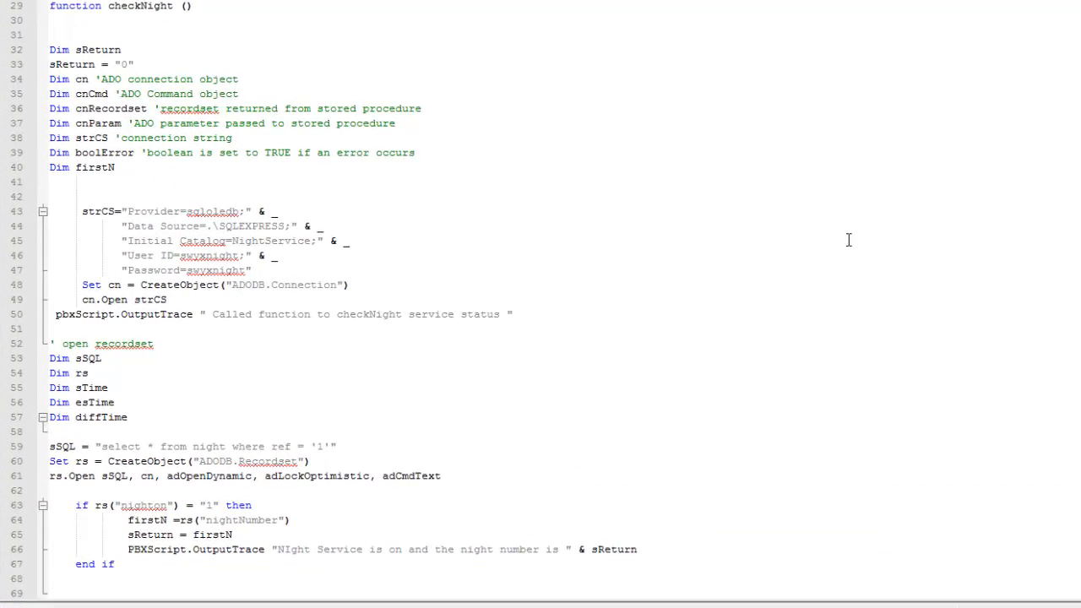
pyautogui.scroll(-3)
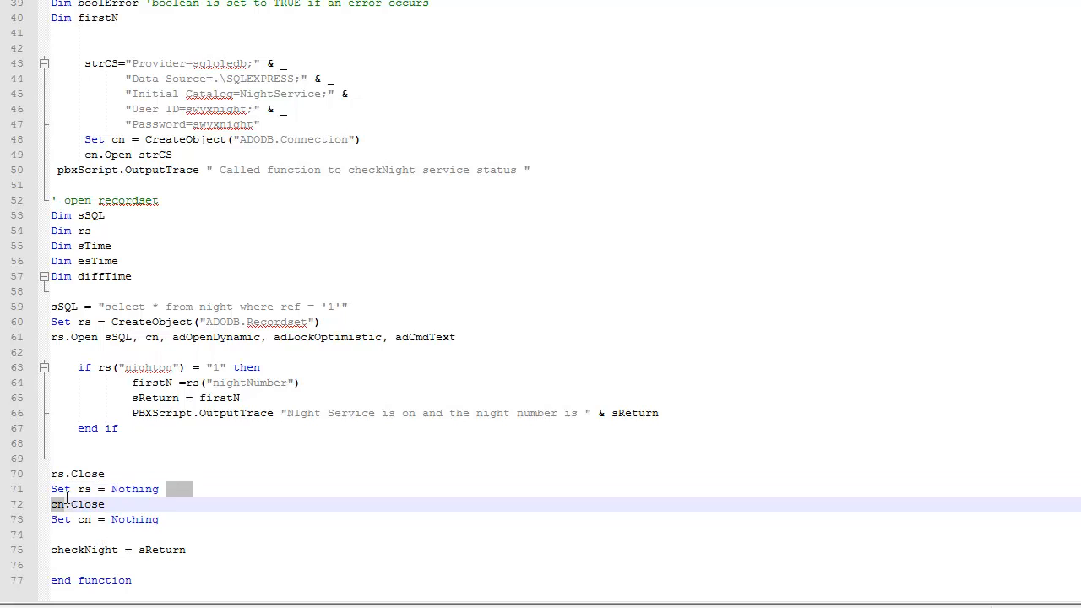
pyautogui.click(110, 489)
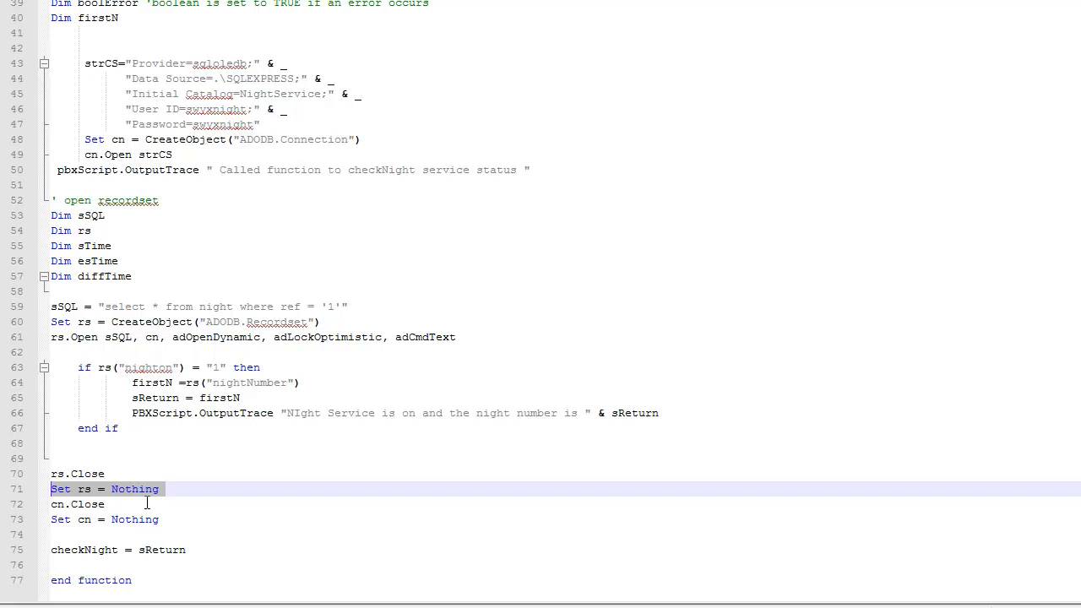
pyautogui.click(105, 504)
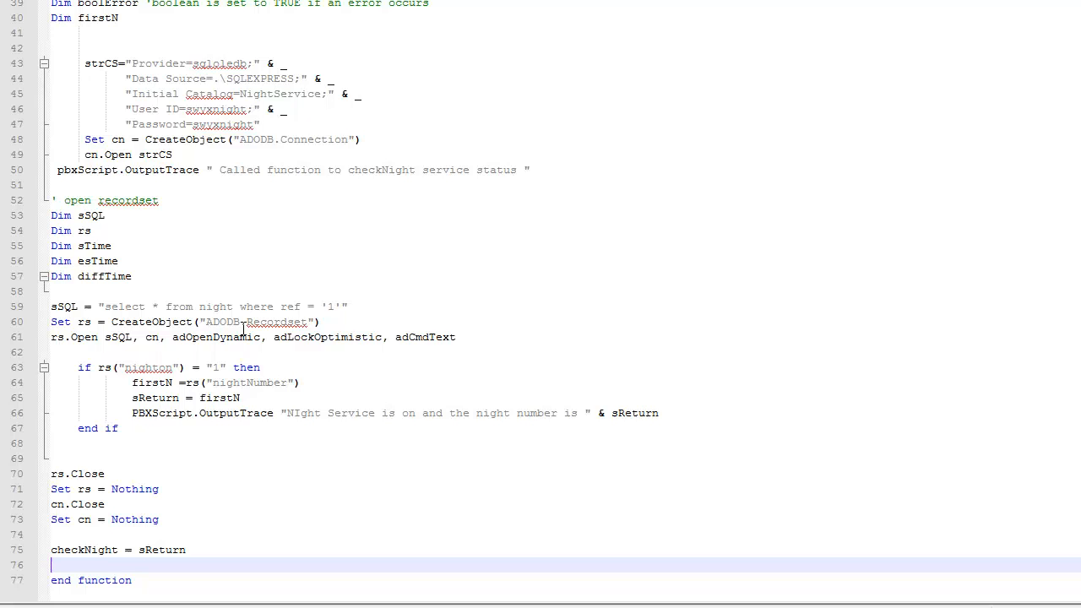
pyautogui.moveTo(370, 278)
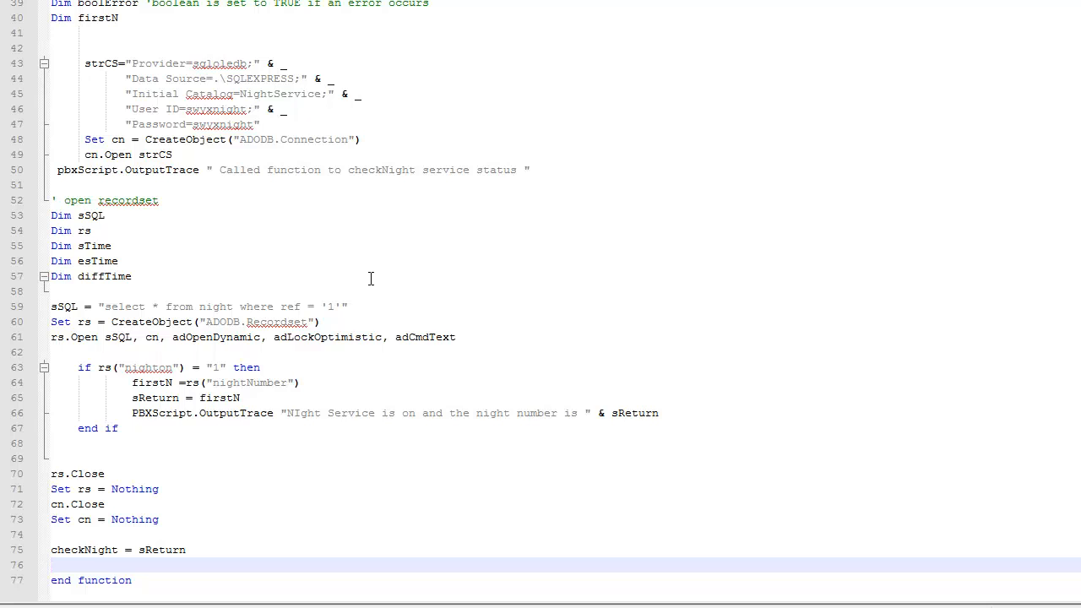
pyautogui.click(52, 565)
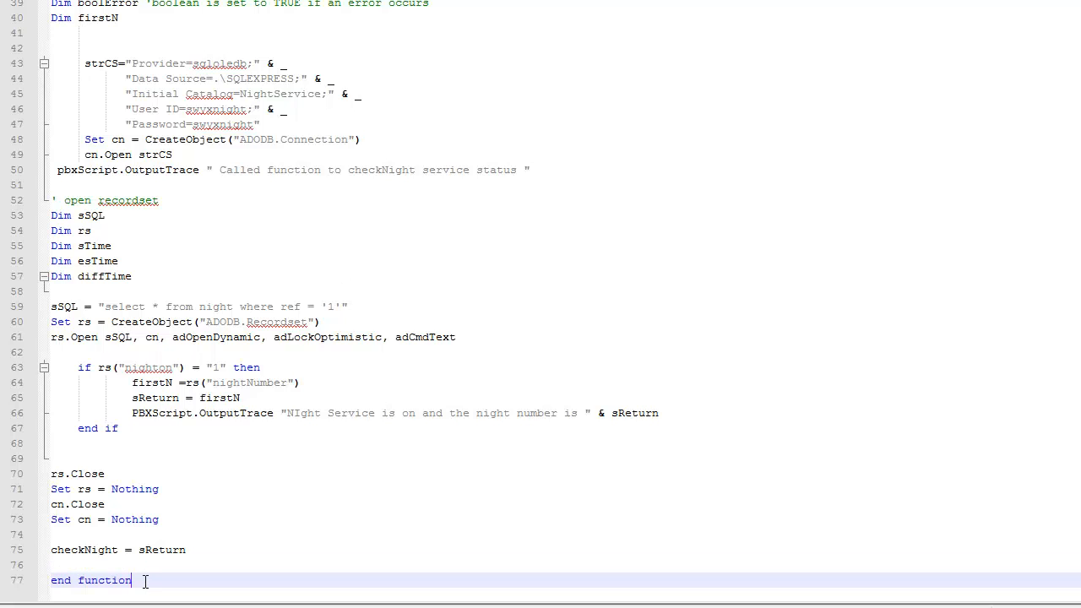
# Write an empty 'Function setNight(nNight)' skeleton closed by 'end function' below checkNight.
pyautogui.press('enter')
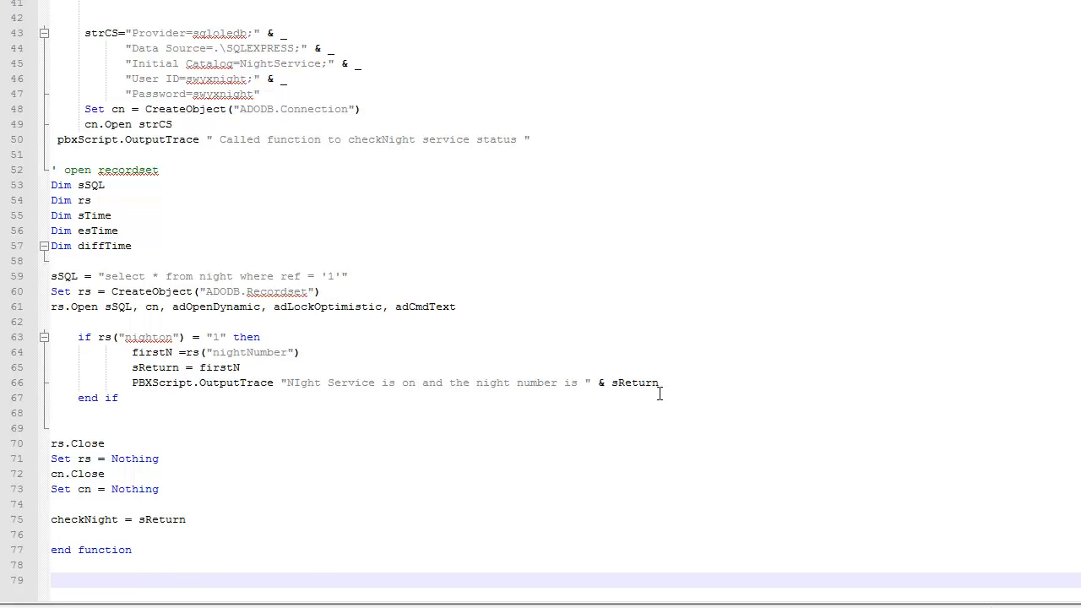
pyautogui.click(63, 579)
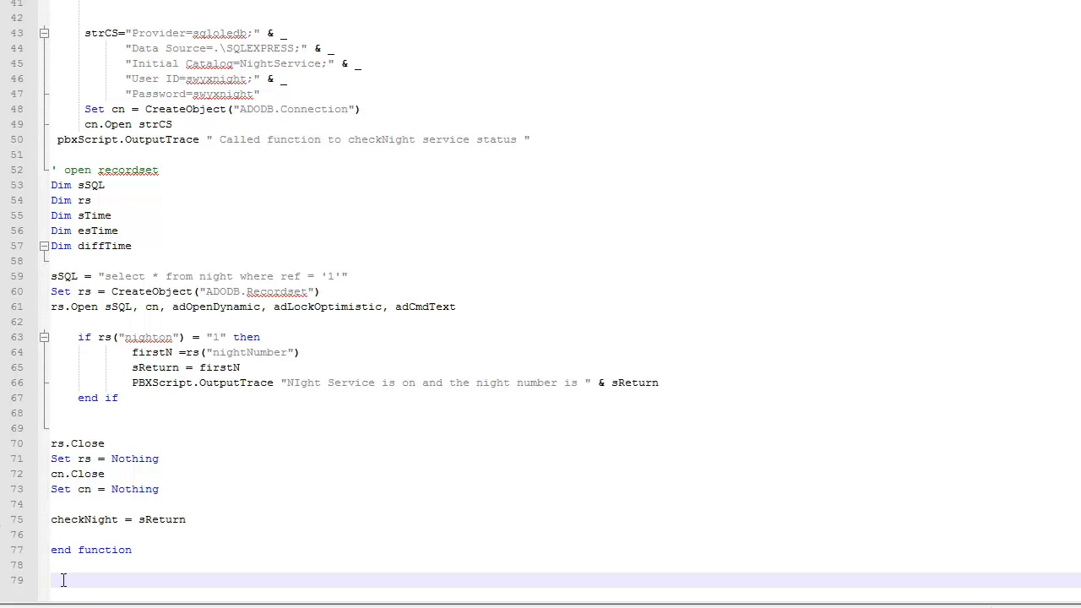
pyautogui.write('E')
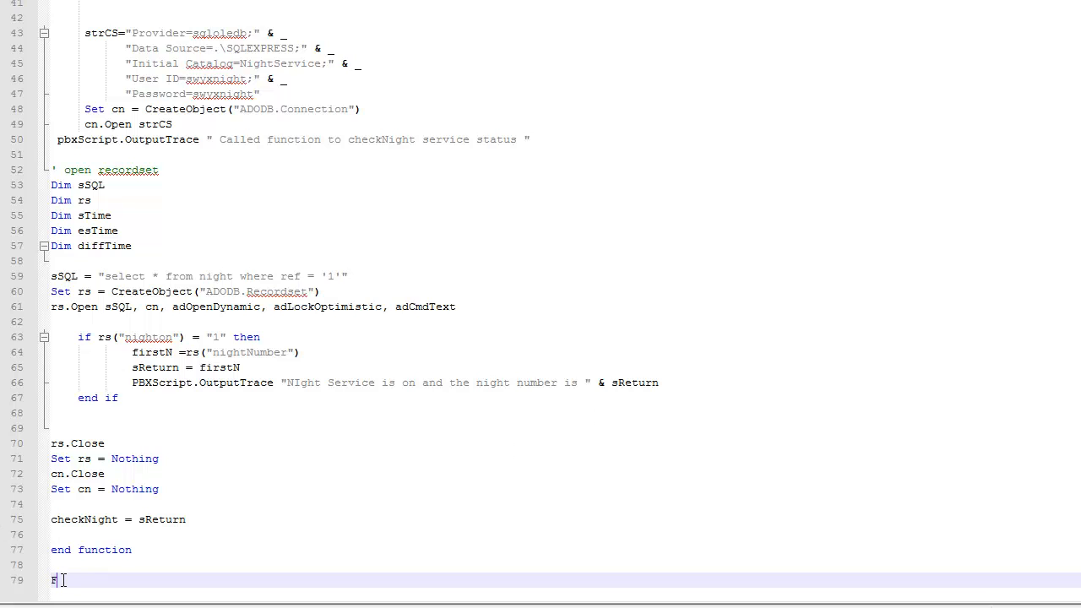
pyautogui.write('unction')
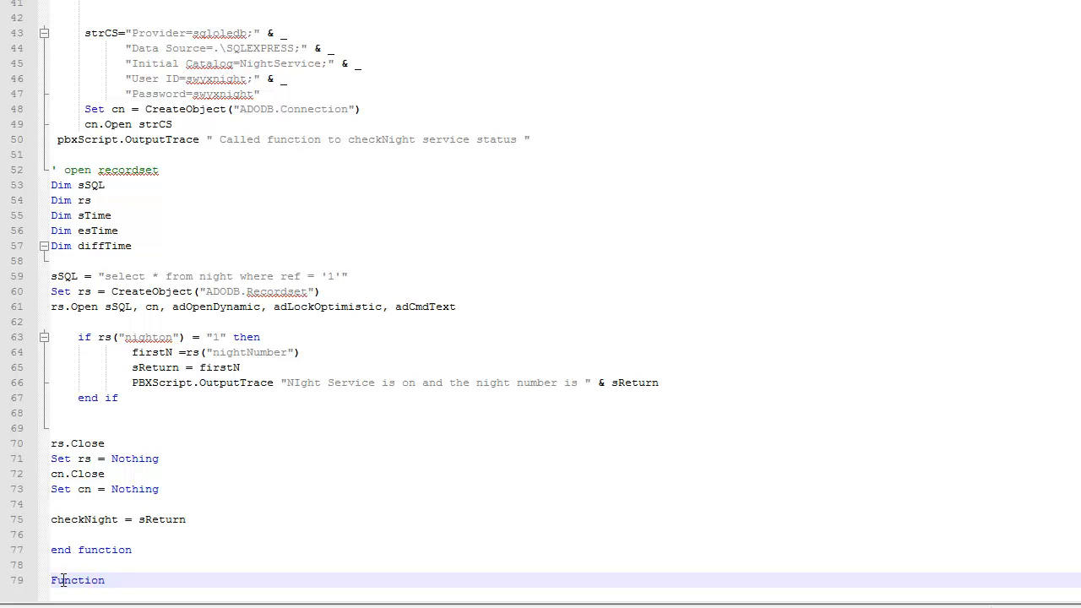
pyautogui.write('set')
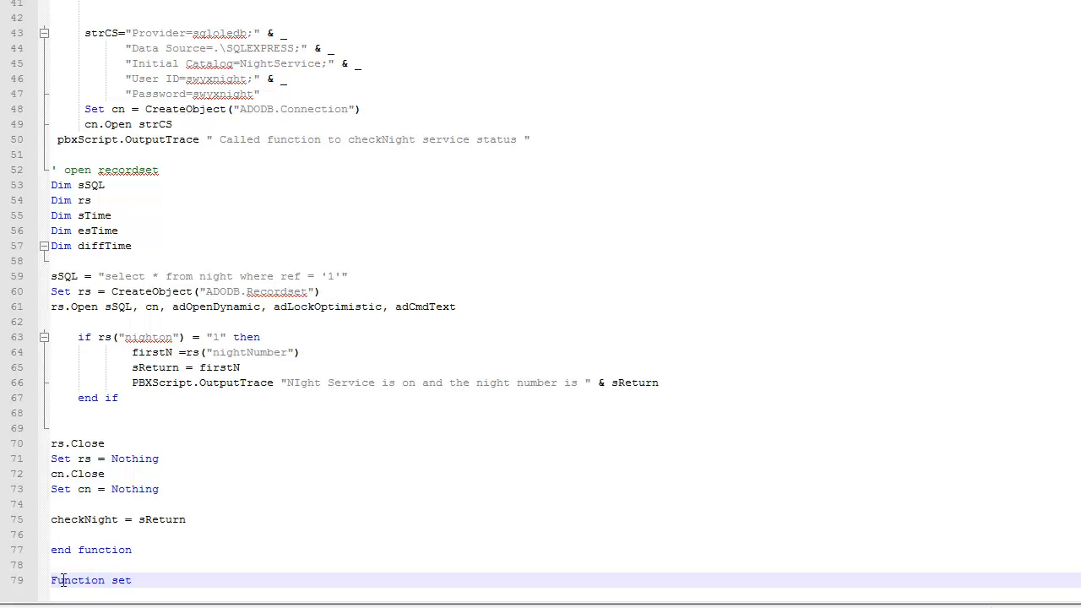
pyautogui.write('Night')
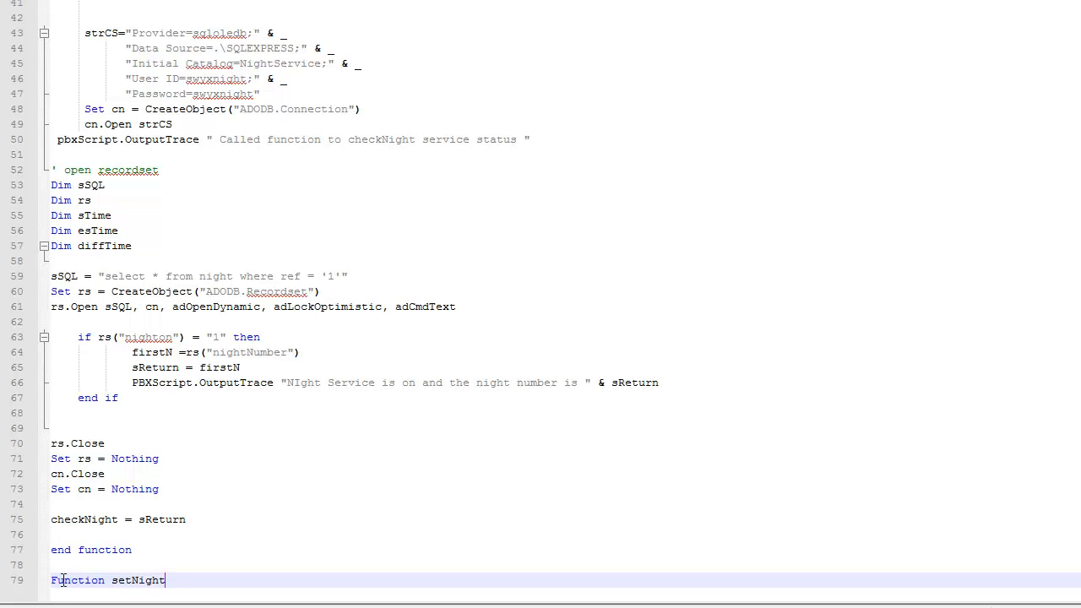
pyautogui.write('(')
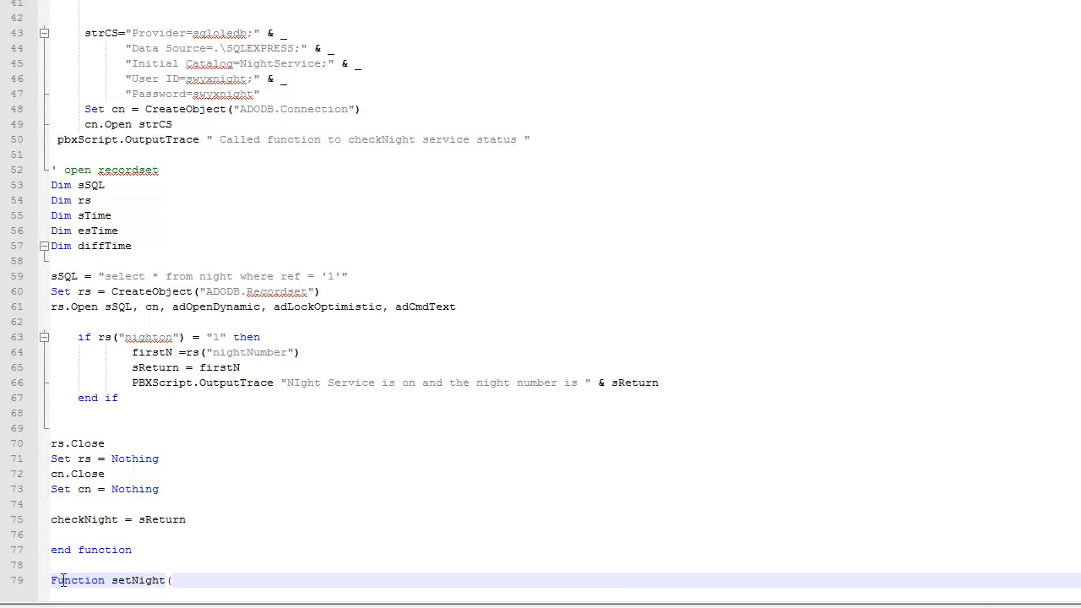
pyautogui.write('n')
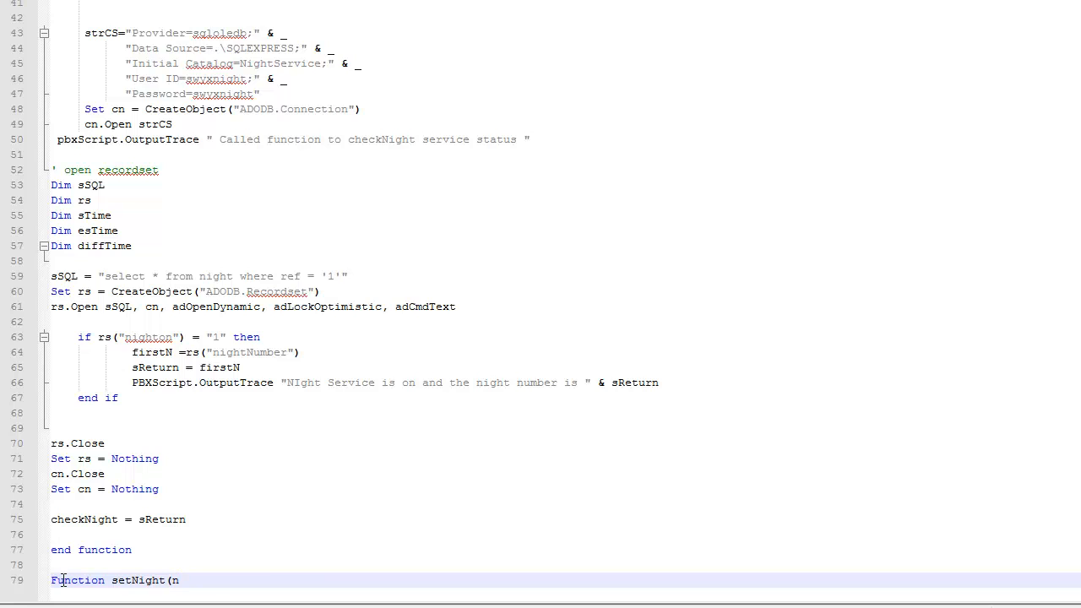
pyautogui.write('Nigh')
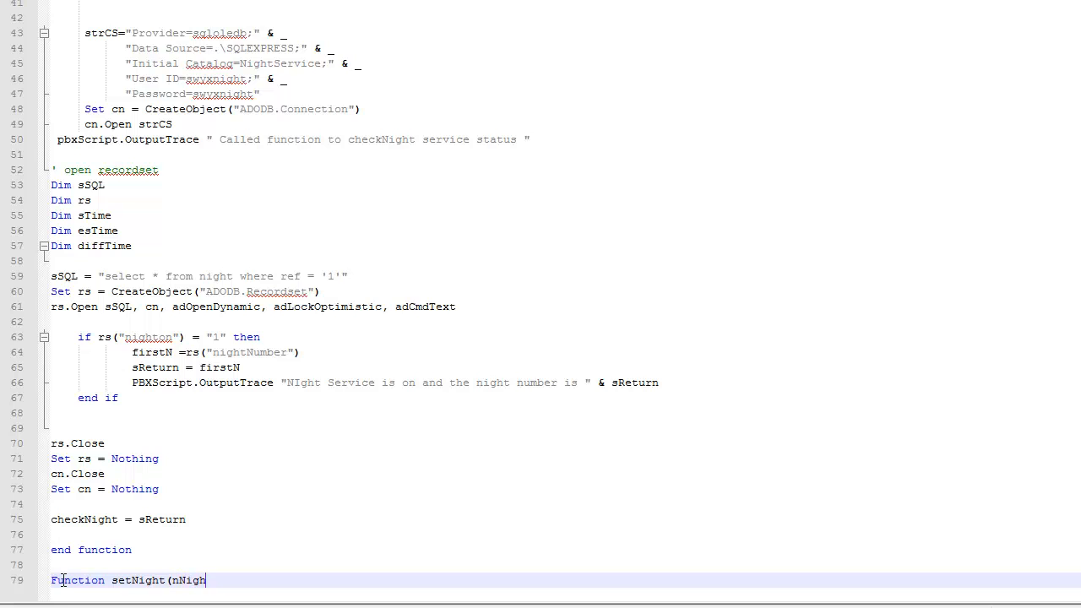
pyautogui.write('t)')
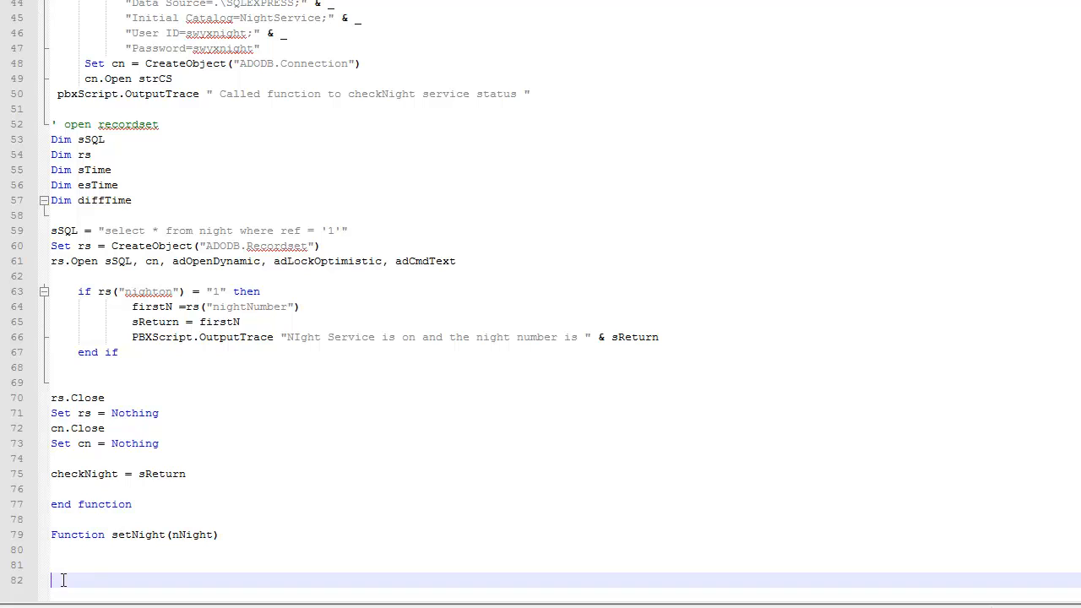
pyautogui.write('end function')
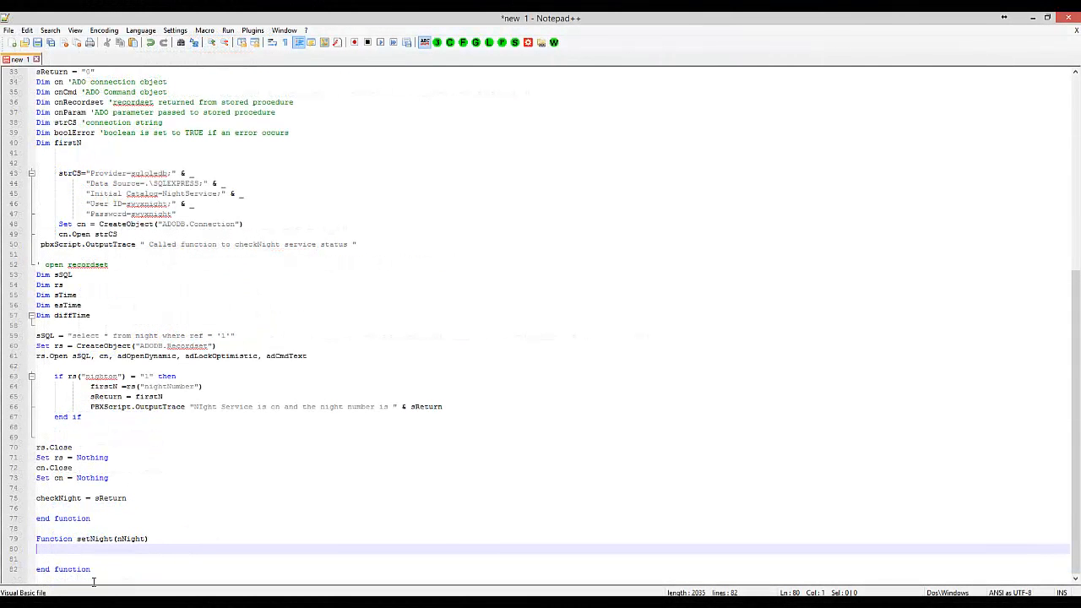
# Copy checkNight's declarations, connection setup and rs.Open code into the setNight function.
pyautogui.scroll(3)
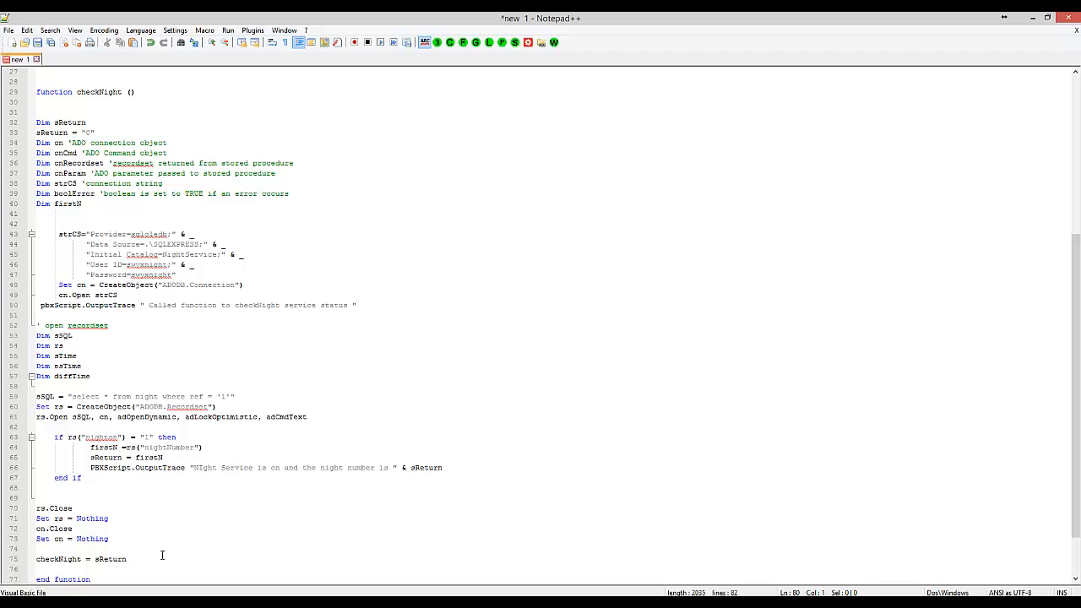
pyautogui.moveTo(166, 553)
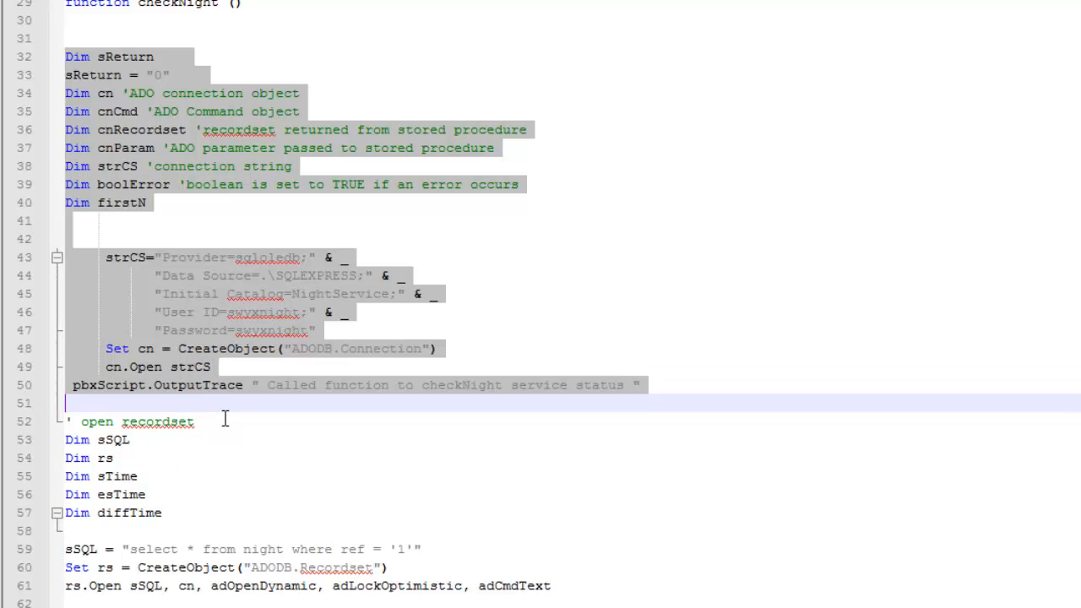
pyautogui.click(244, 566)
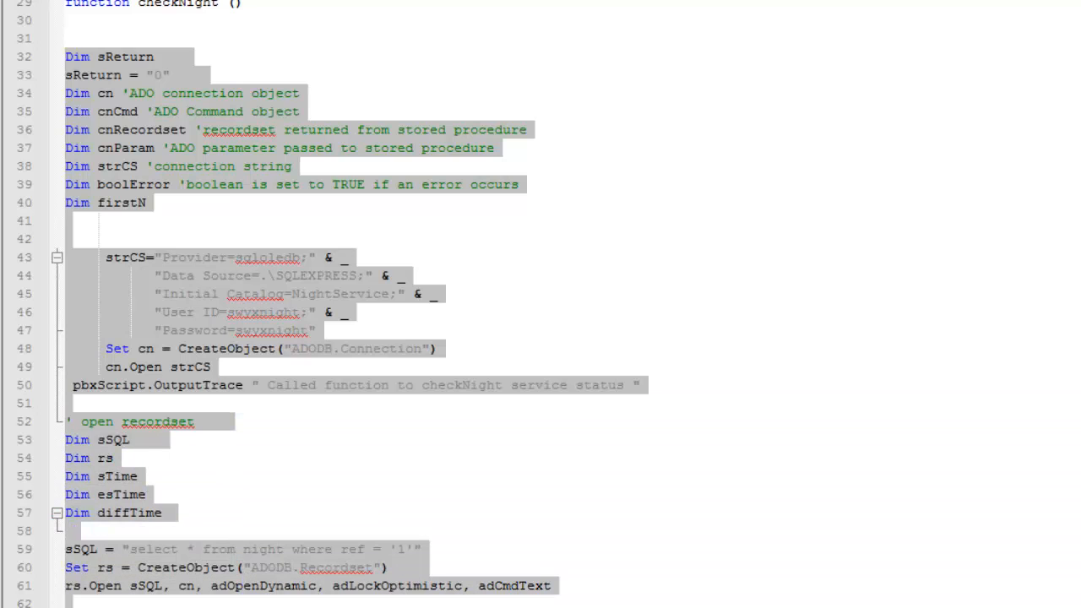
pyautogui.click(396, 585)
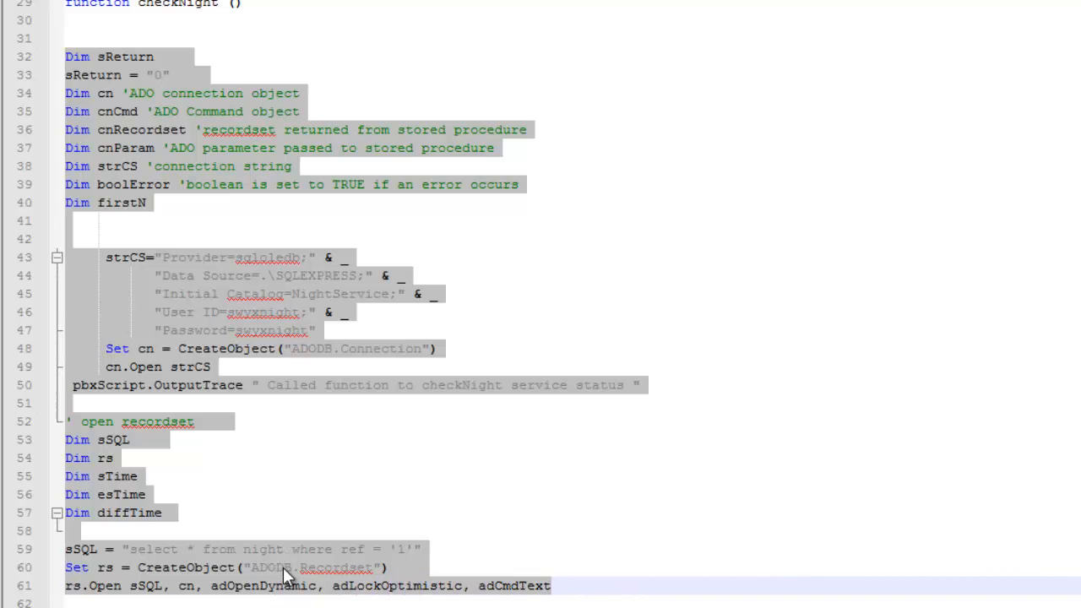
pyautogui.rightClick(283, 574)
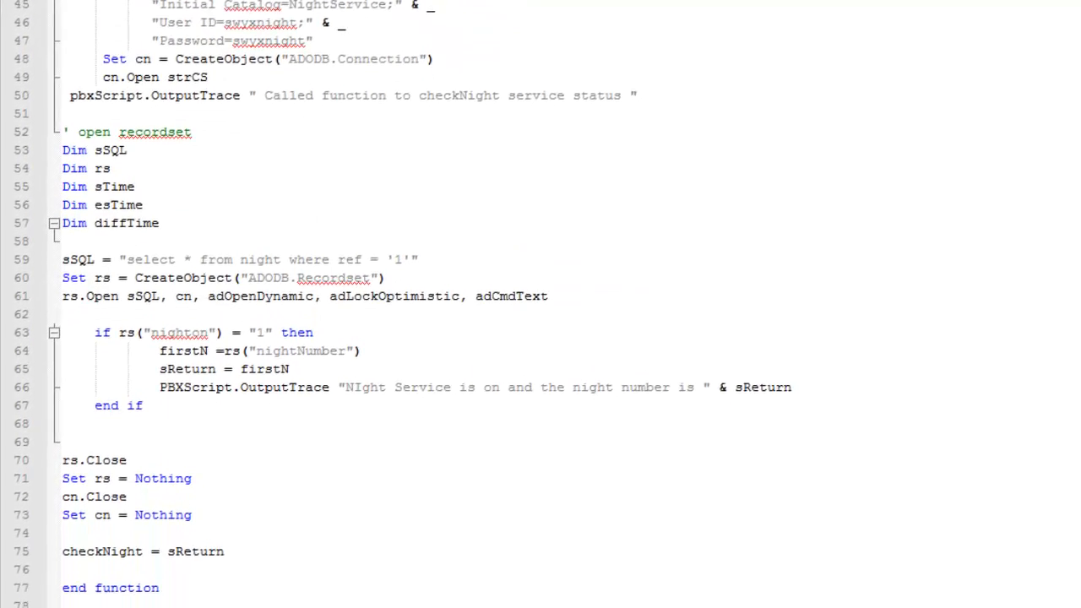
pyautogui.rightClick(99, 548)
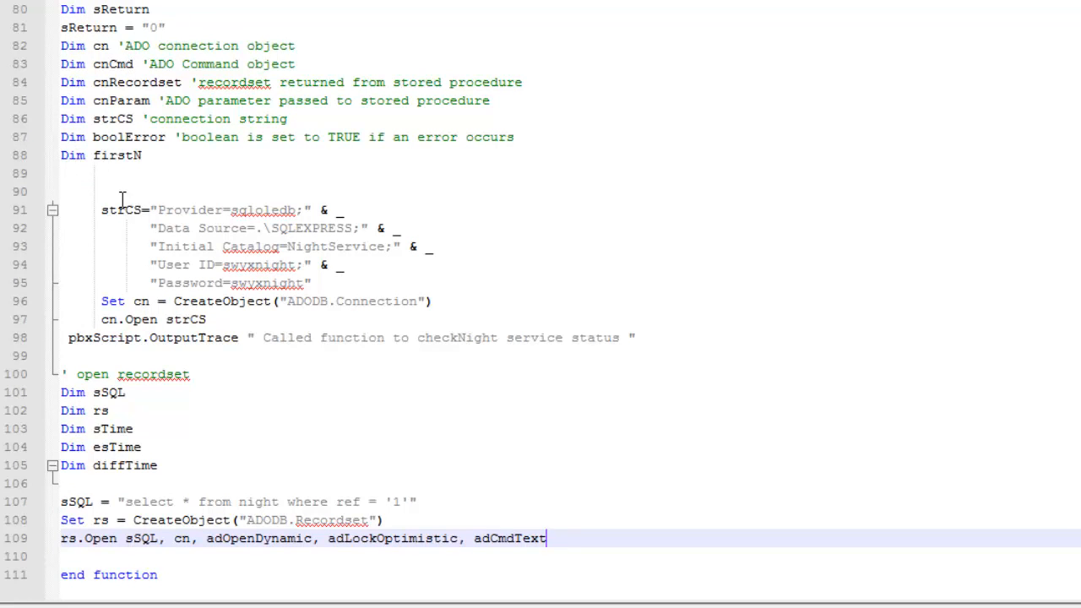
pyautogui.moveTo(167, 405)
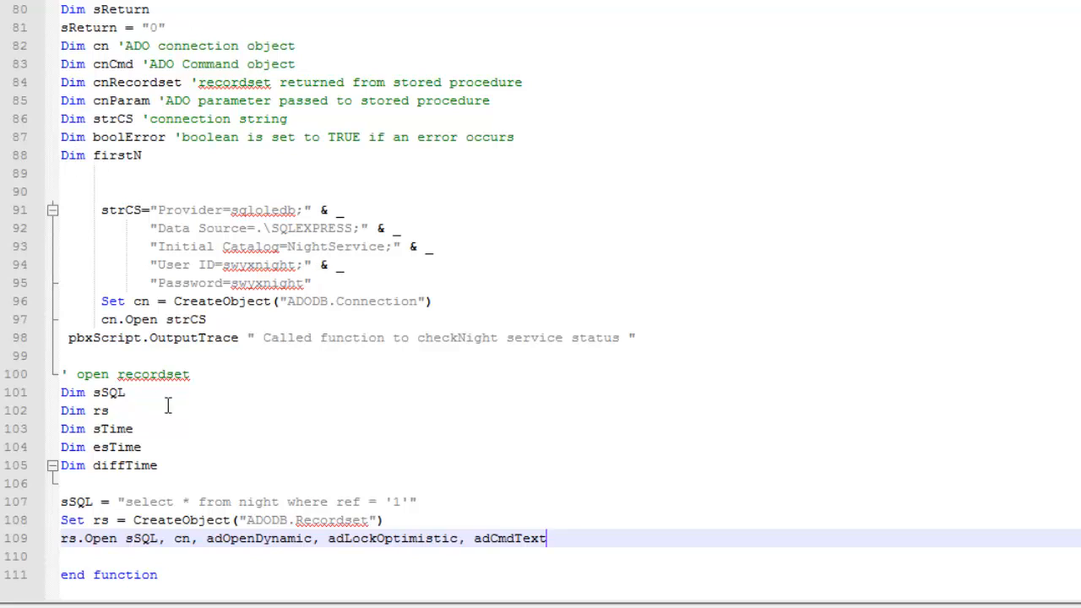
pyautogui.moveTo(279, 535)
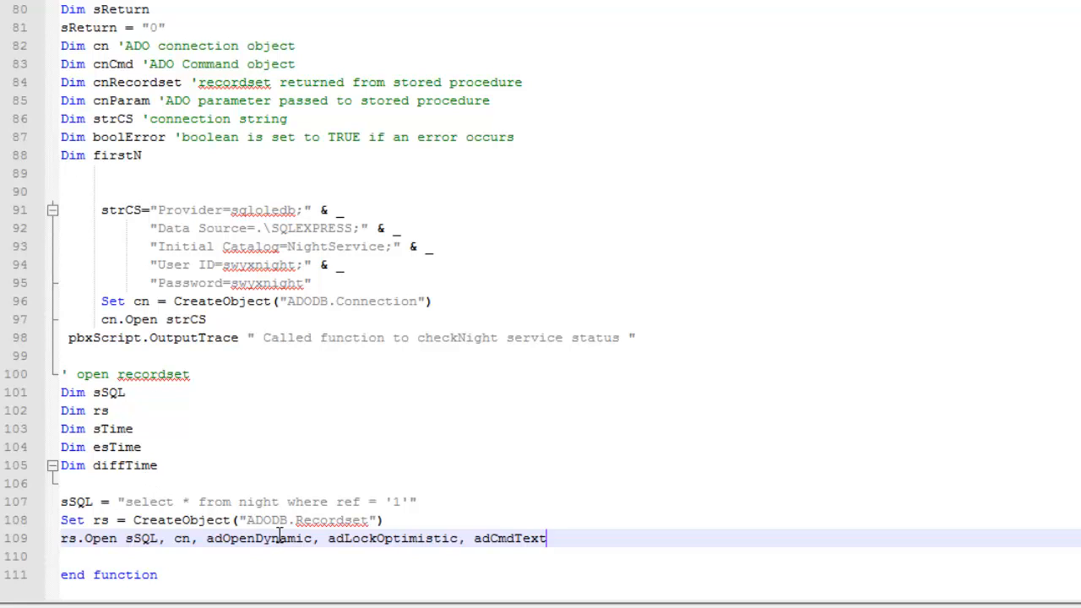
pyautogui.moveTo(435, 536)
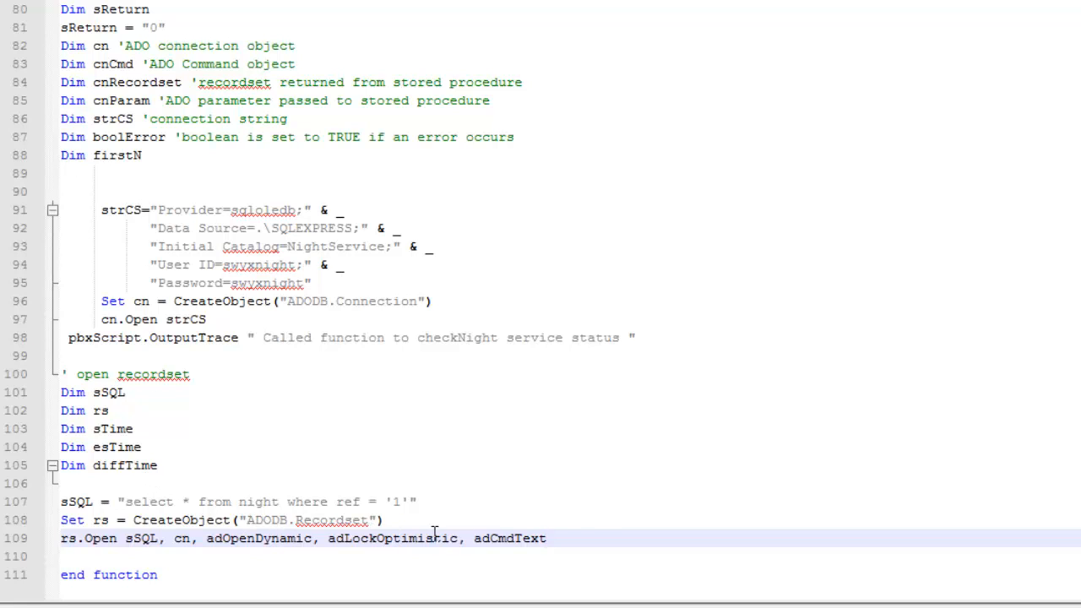
# Add the line rs("nighton") = nNight directly after rs.Open in setNight.
pyautogui.click(571, 538)
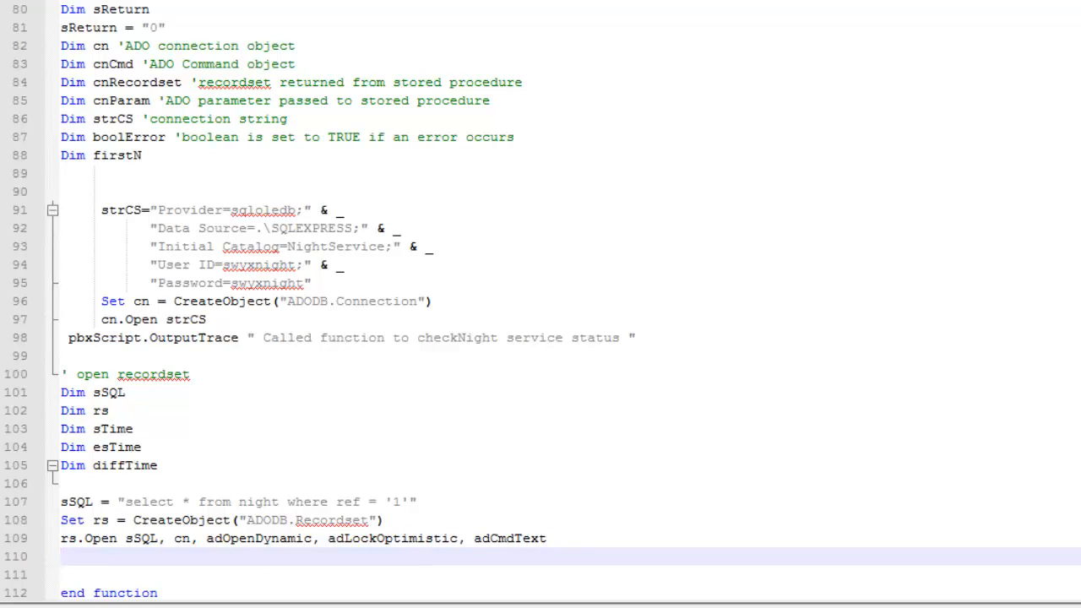
pyautogui.click(68, 556)
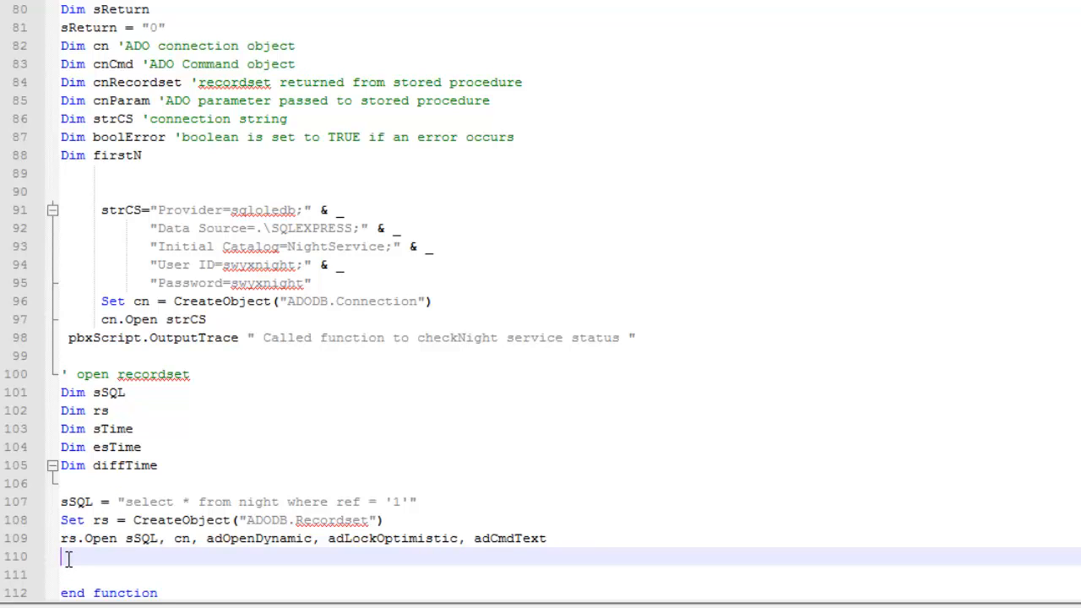
pyautogui.write('rs')
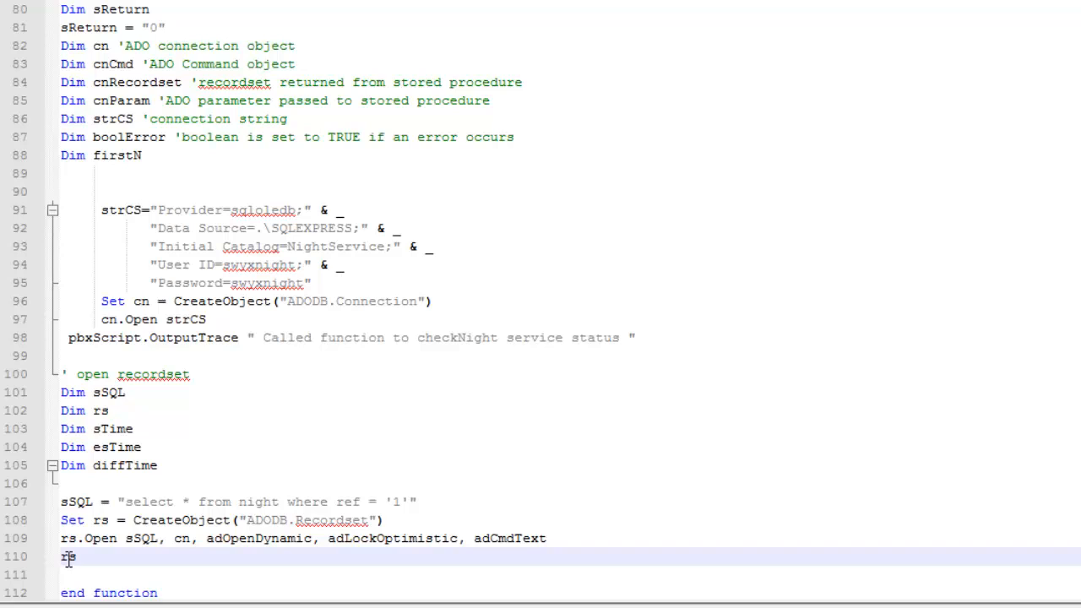
pyautogui.write('(')
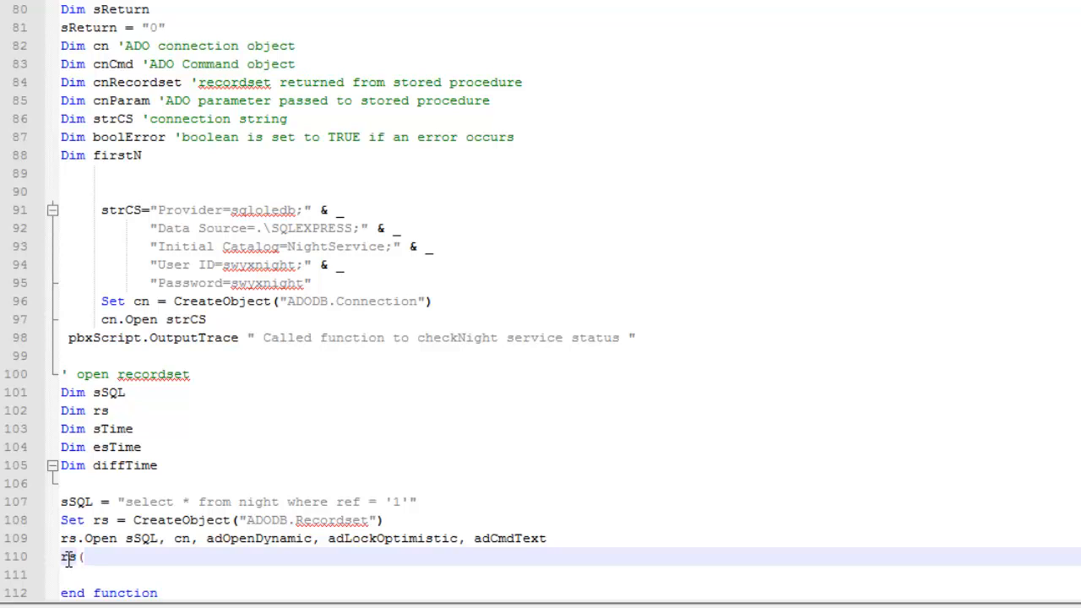
pyautogui.write('"')
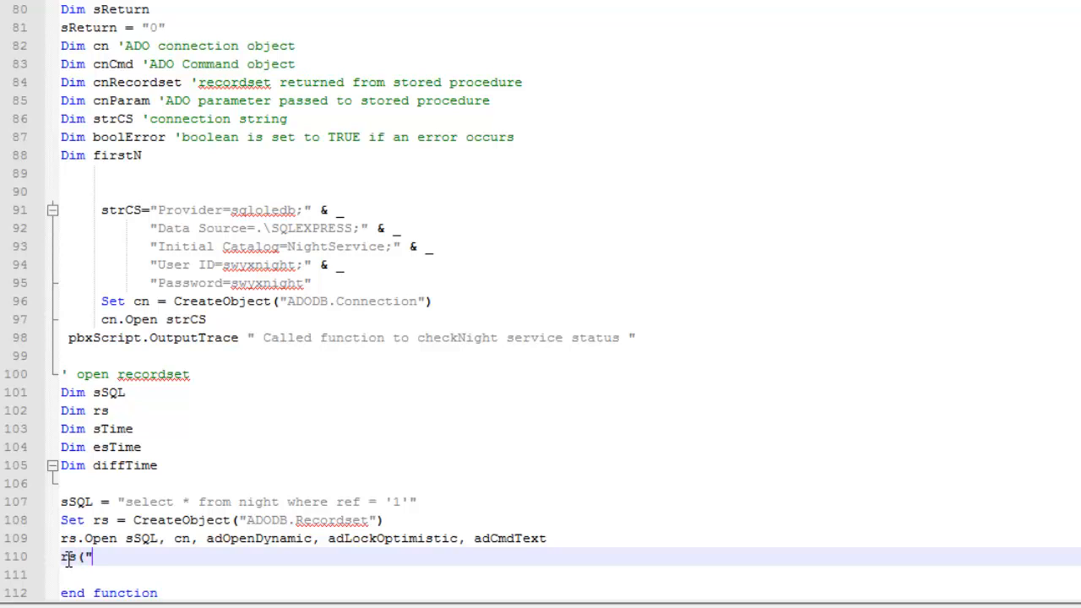
pyautogui.write('nighton") =')
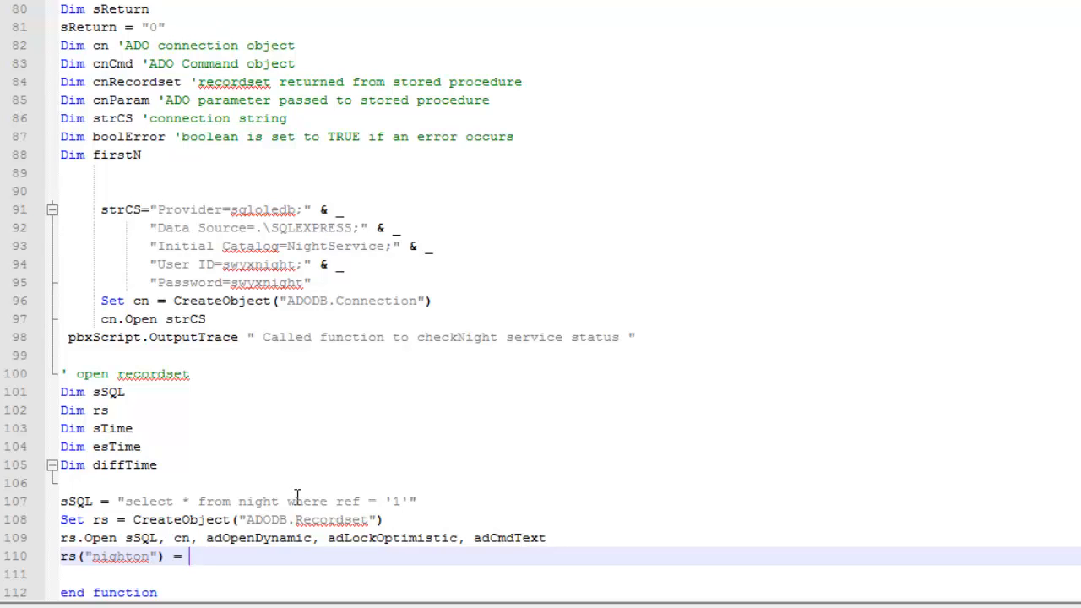
pyautogui.write('n')
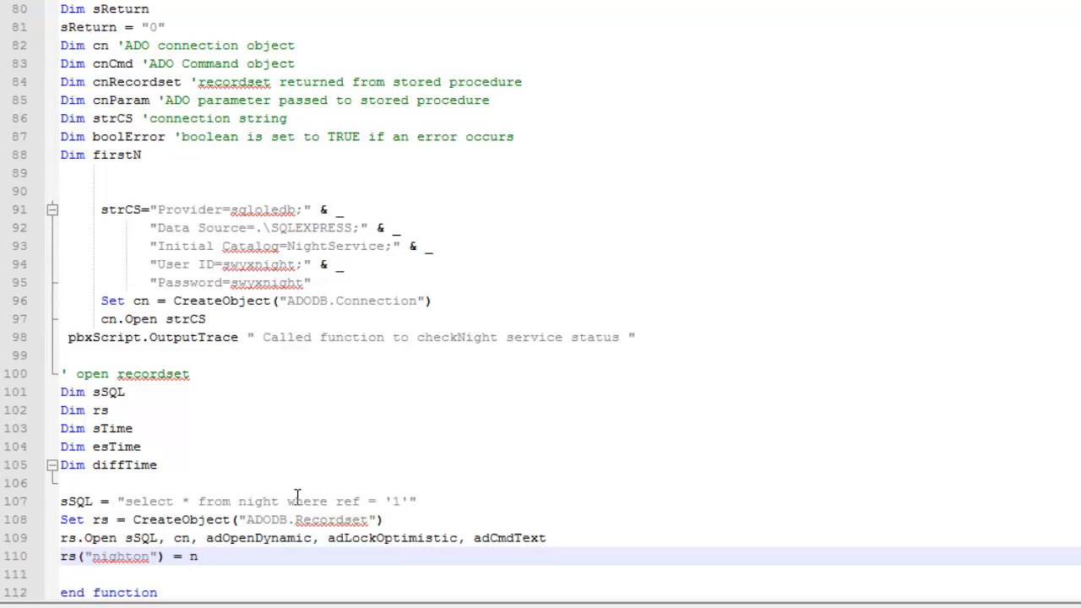
pyautogui.write('Night')
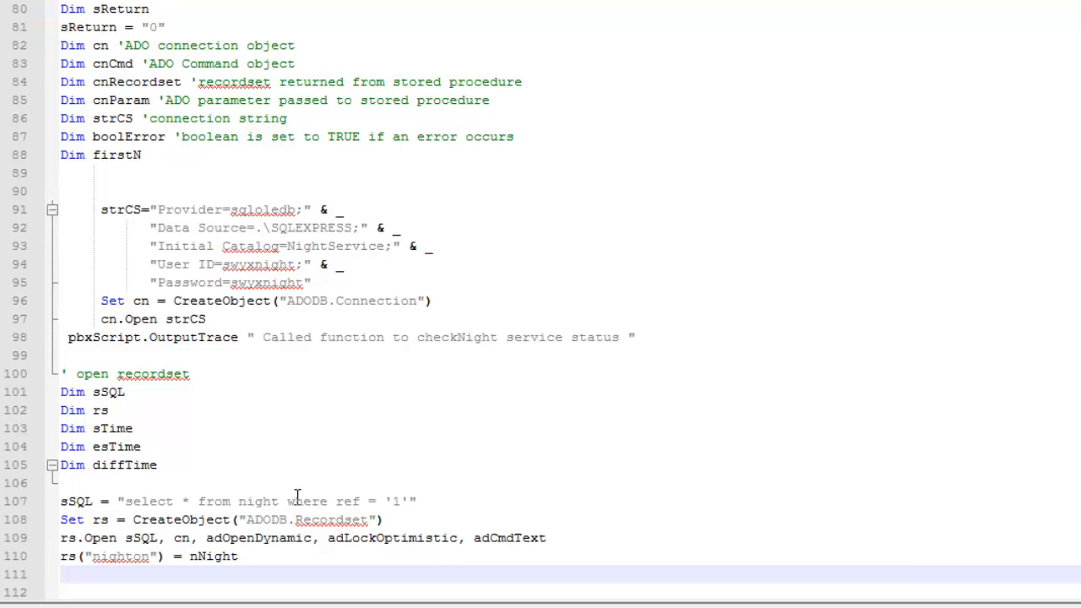
# Add rs.update and sReturn=1 after the nighton assignment in setNight.
pyautogui.write('rs.')
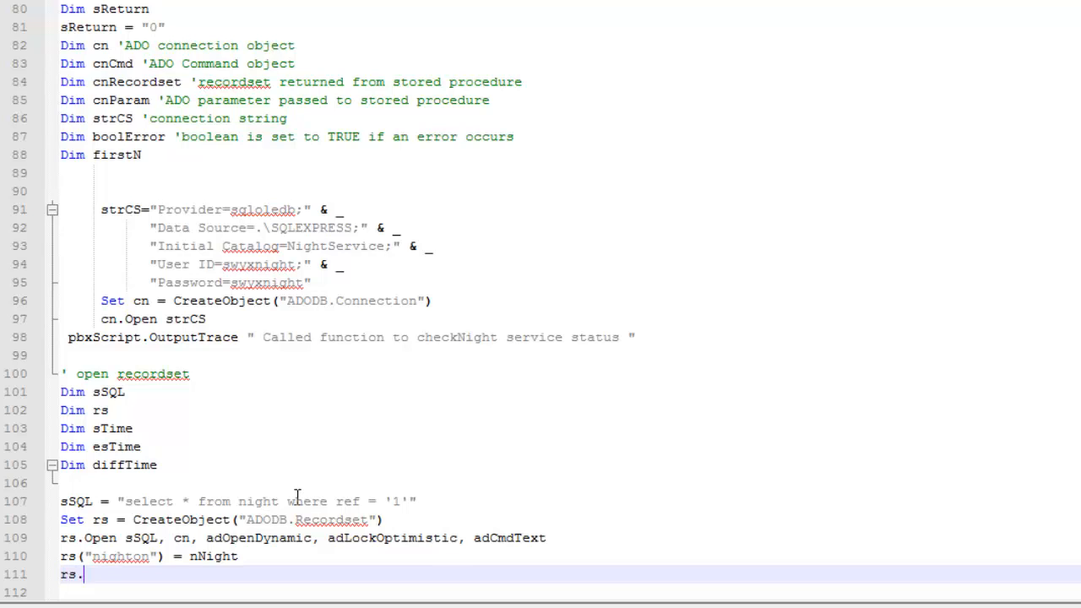
pyautogui.write('update')
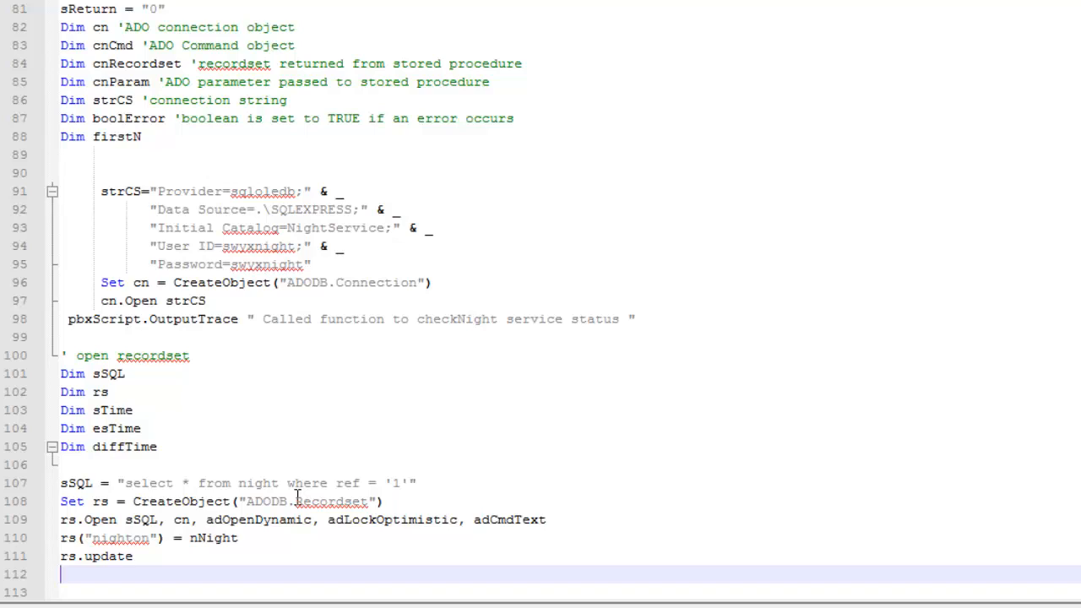
pyautogui.write('sRet')
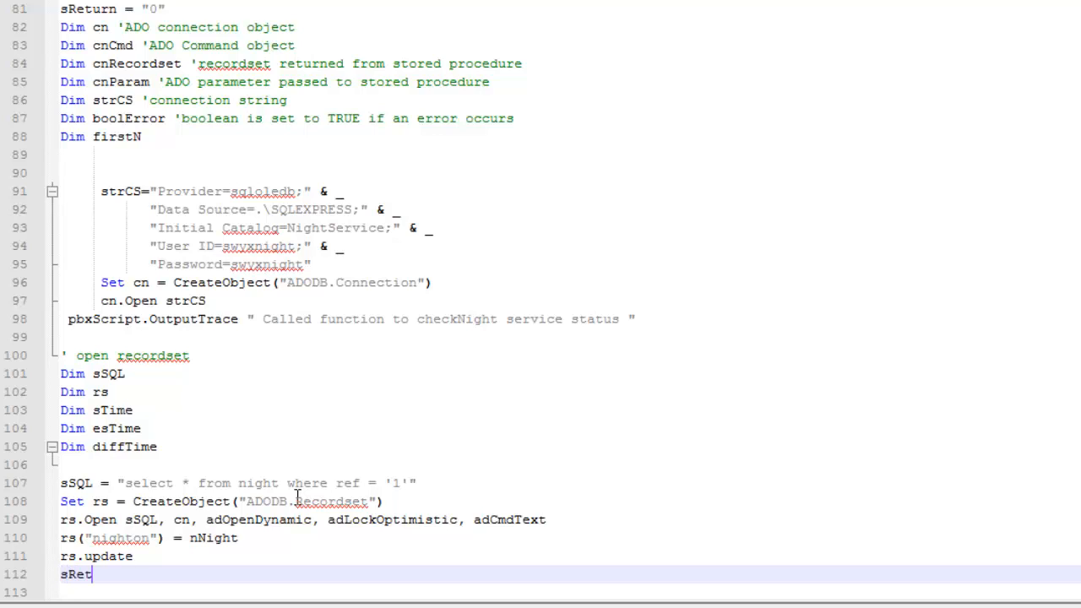
pyautogui.write('urn=')
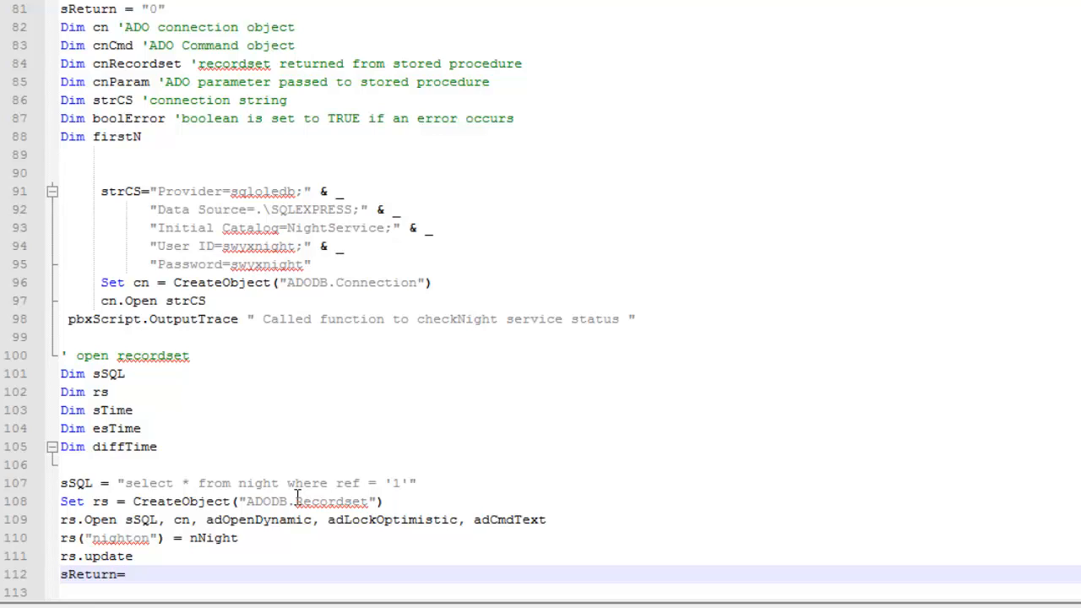
pyautogui.write('1')
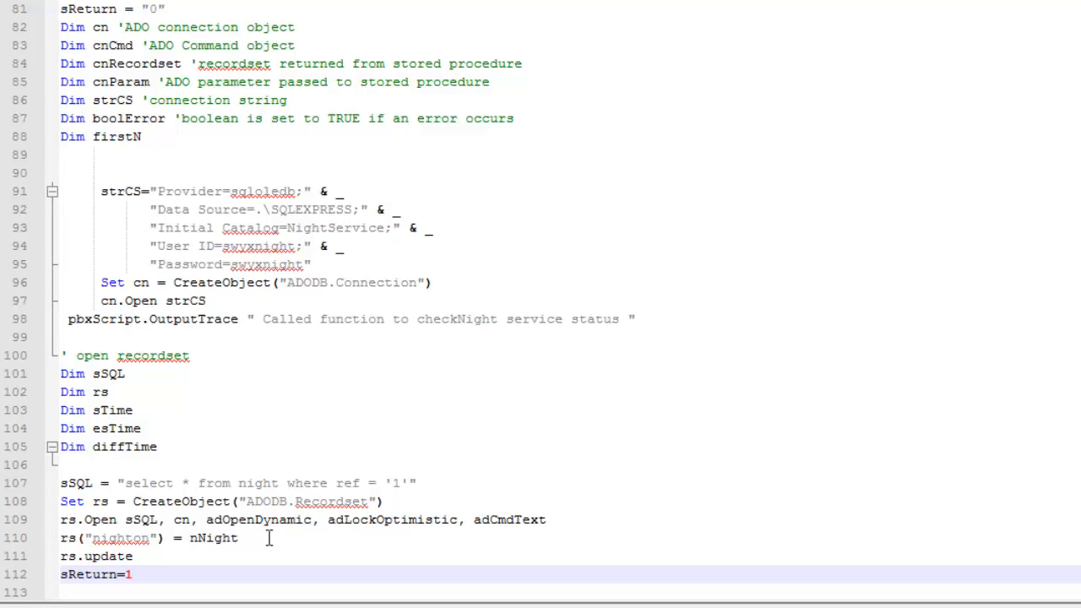
pyautogui.scroll(-3)
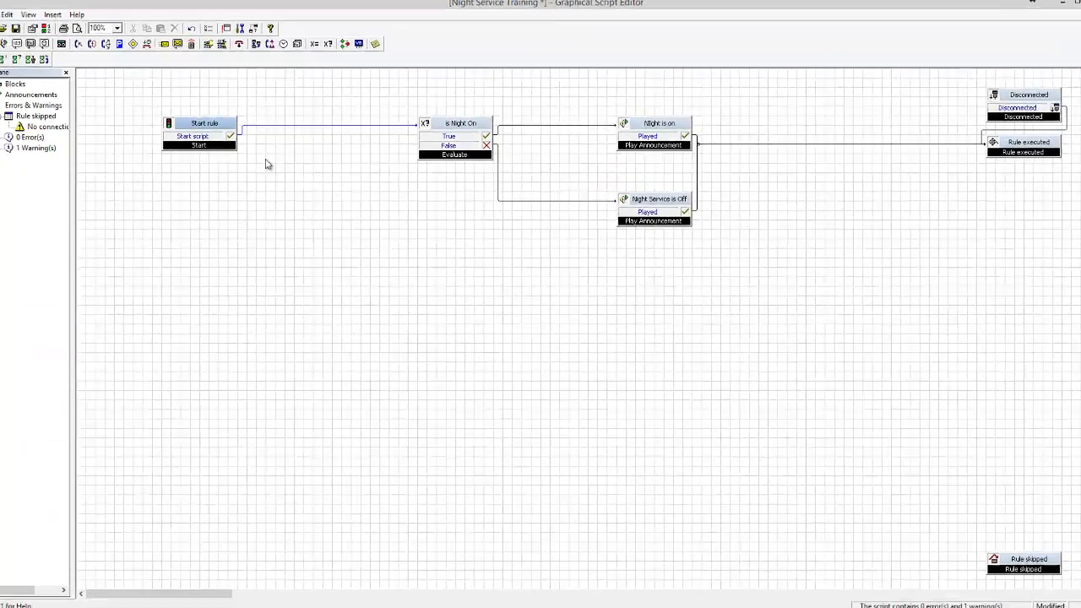
# Check the Start rule block's user script now ends with setNight's code, then return to the diagram.
pyautogui.doubleClick(204, 123)
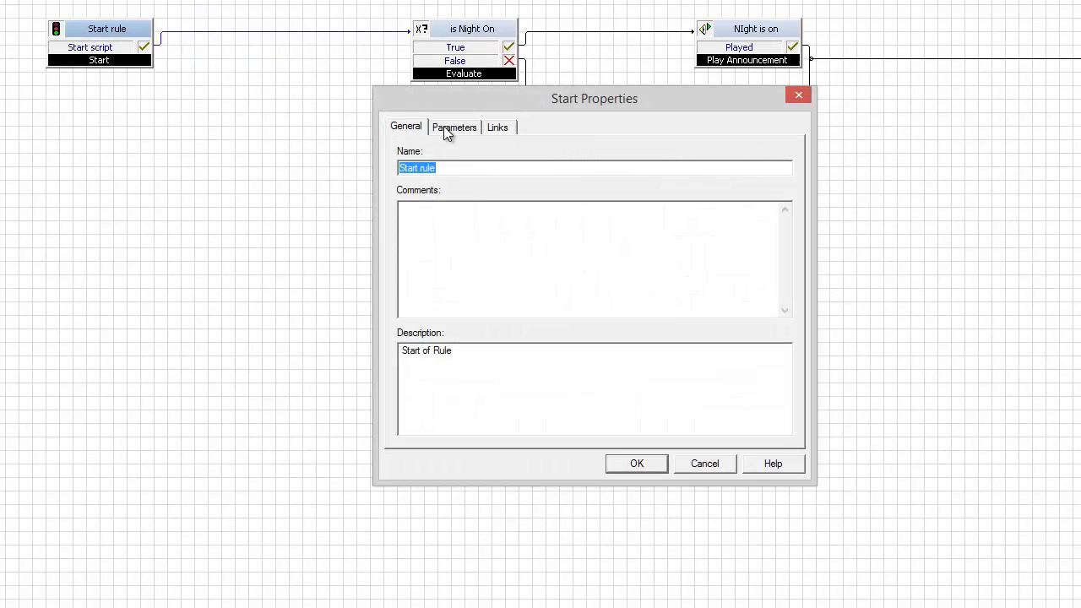
pyautogui.click(454, 126)
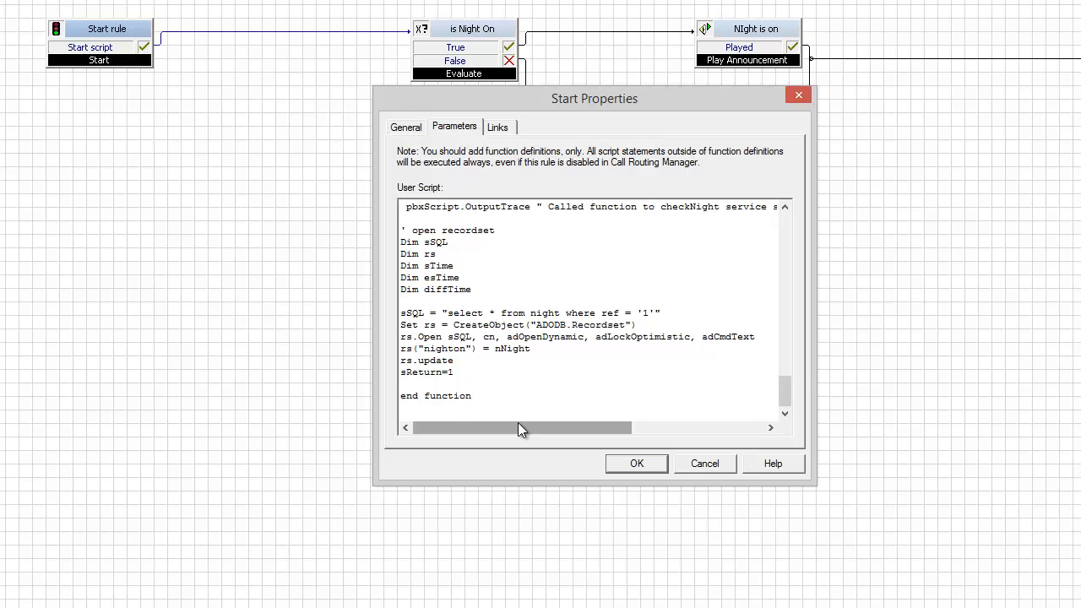
pyautogui.click(635, 463)
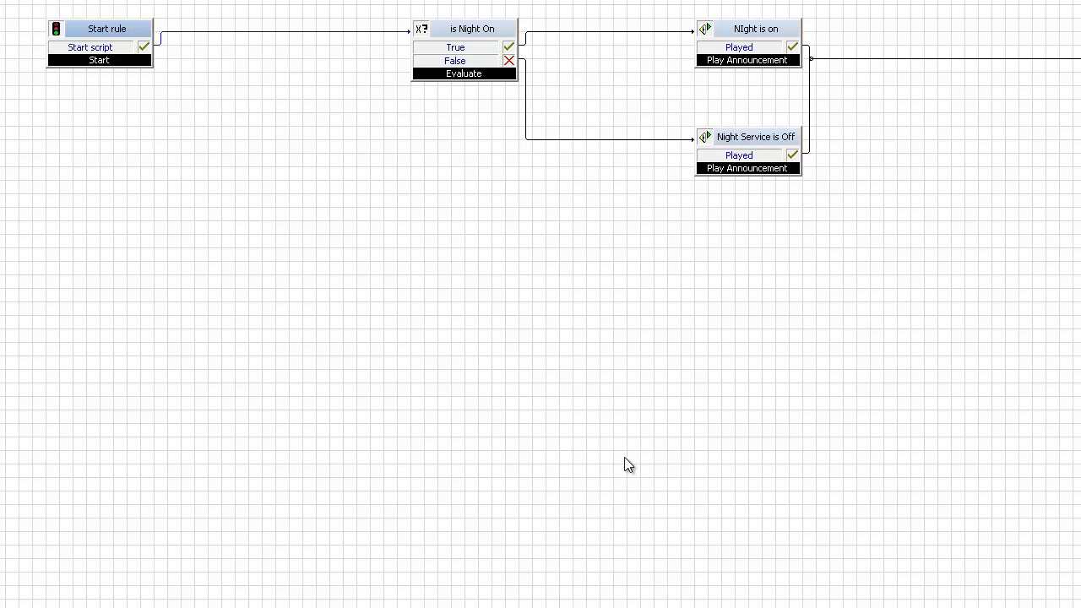
pyautogui.moveTo(286, 106)
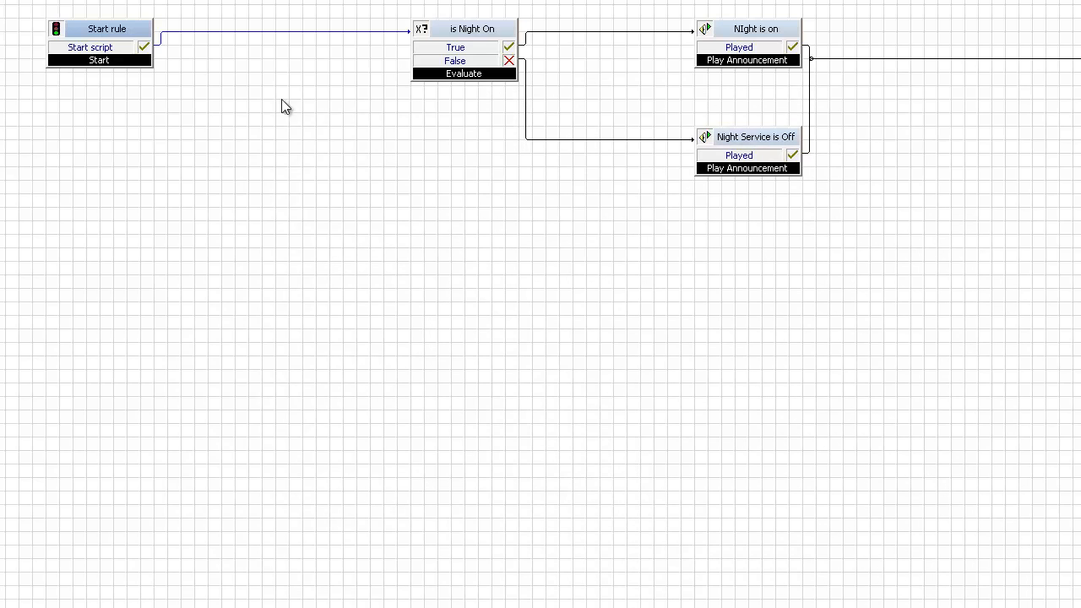
pyautogui.moveTo(150, 70)
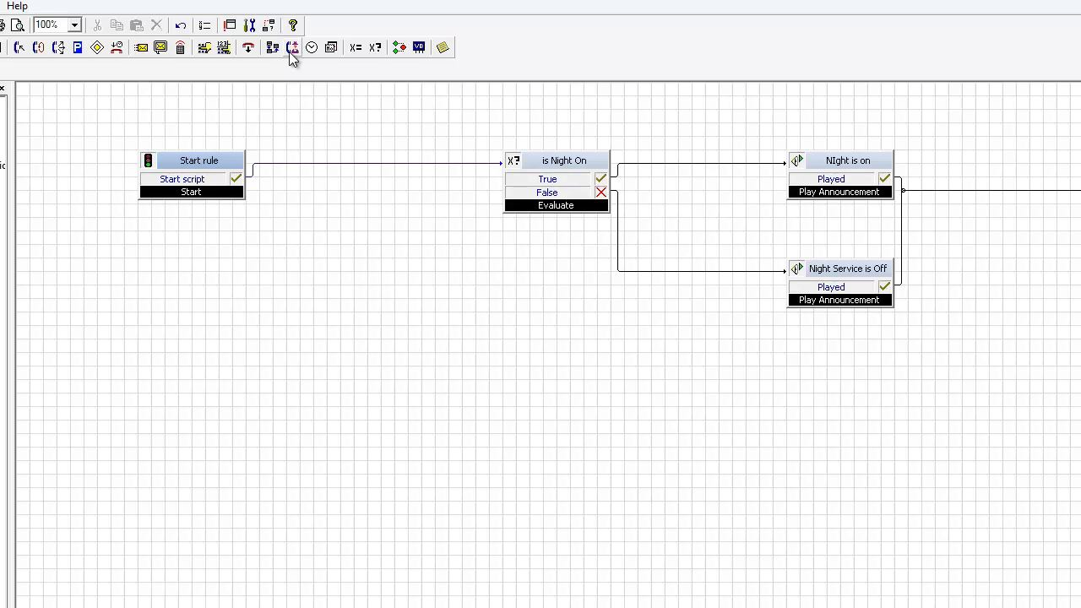
pyautogui.moveTo(292, 48)
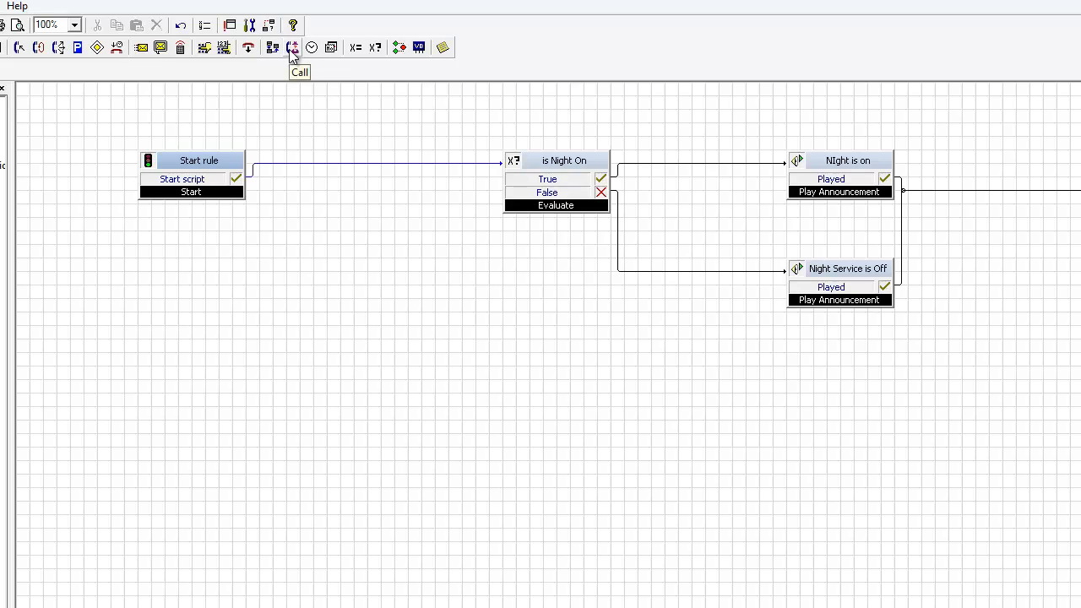
# Place a Call block after Start rule that accepts only SwyxWare internal calls.
pyautogui.click(293, 47)
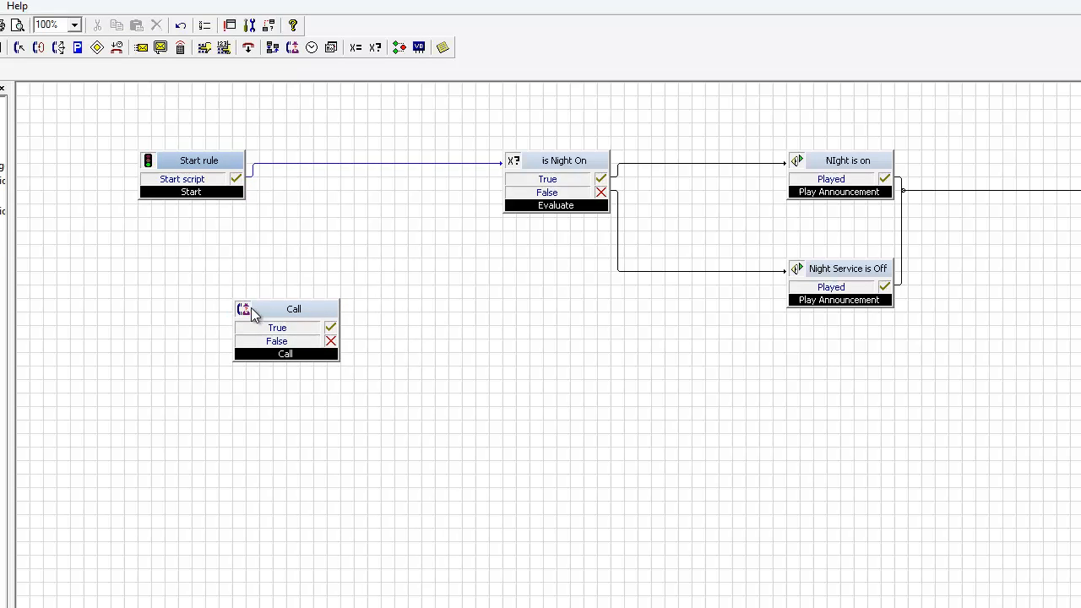
pyautogui.moveTo(293, 308); pyautogui.dragTo(339, 187)
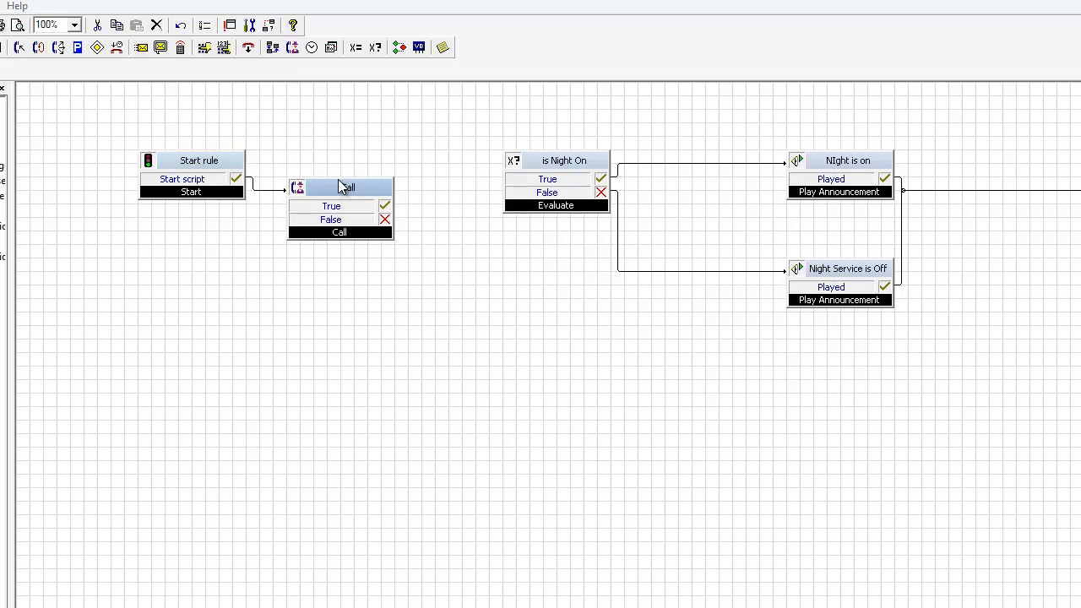
pyautogui.doubleClick(339, 186)
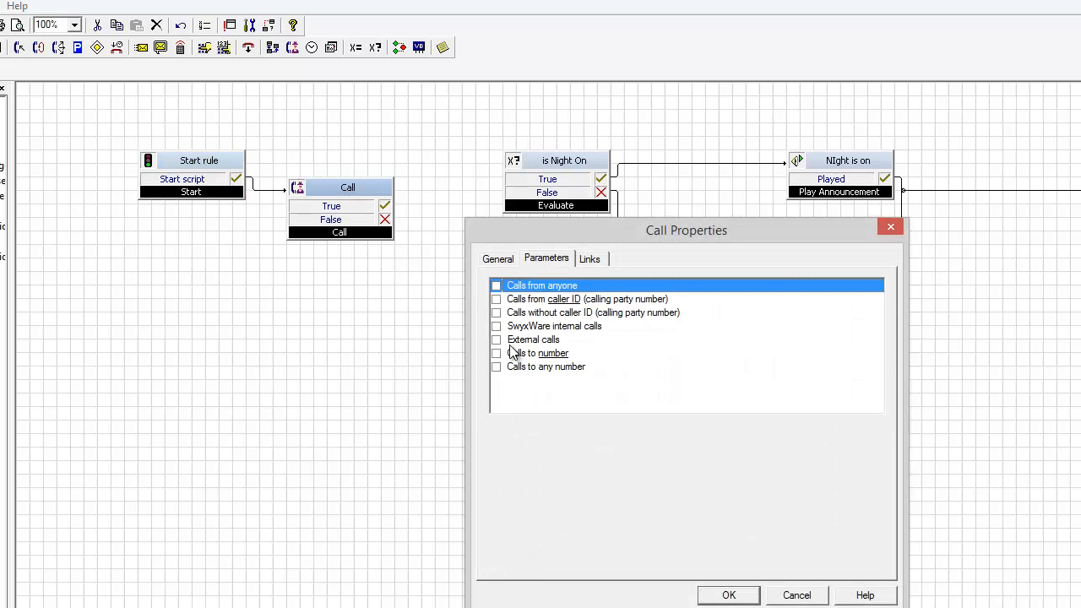
pyautogui.click(497, 326)
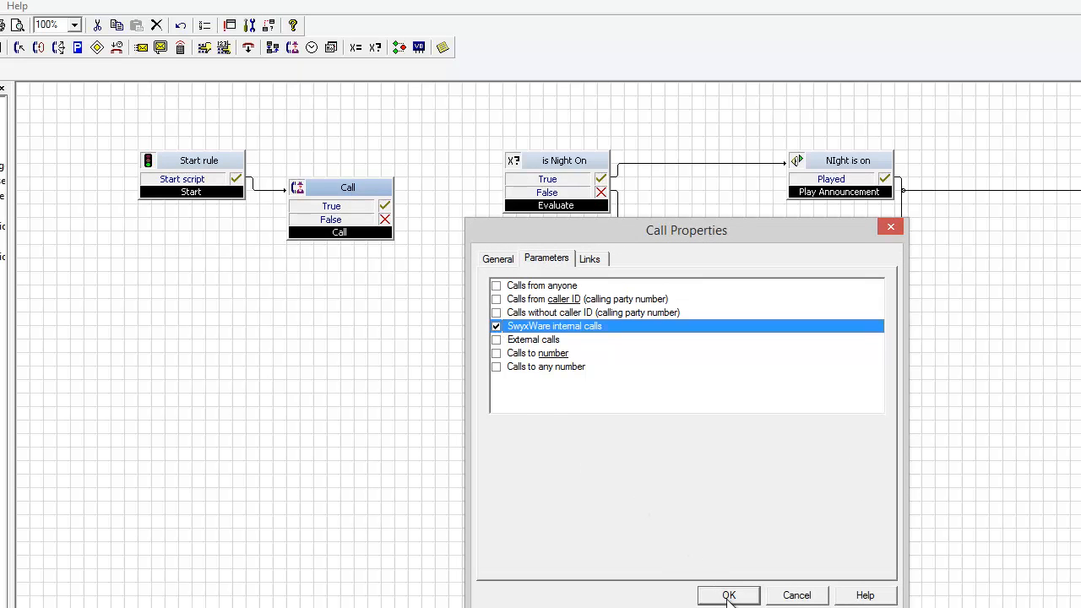
pyautogui.click(728, 594)
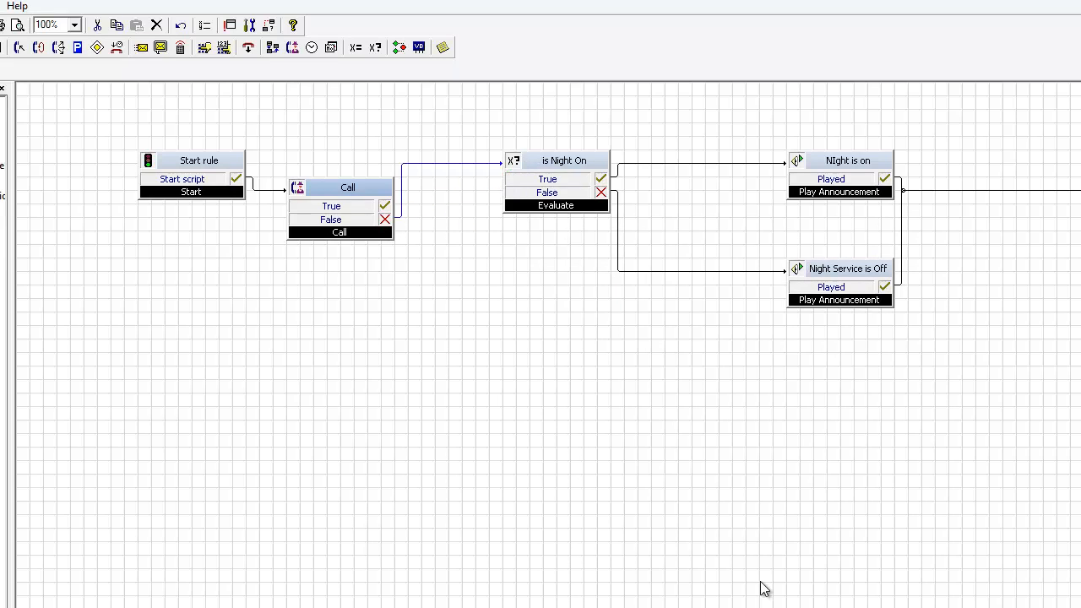
pyautogui.moveTo(234, 163)
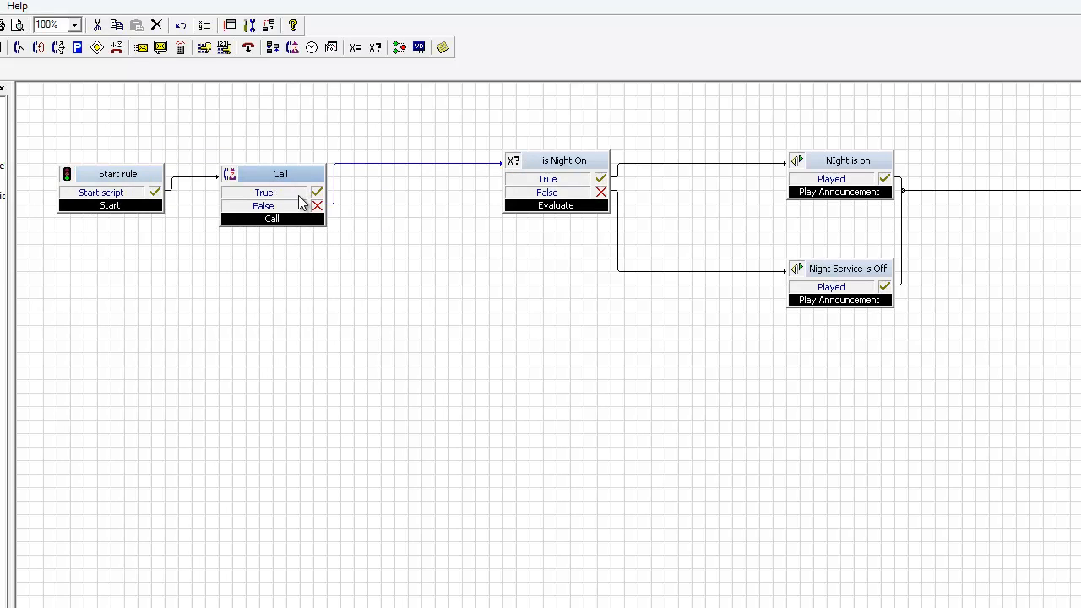
pyautogui.moveTo(258, 103)
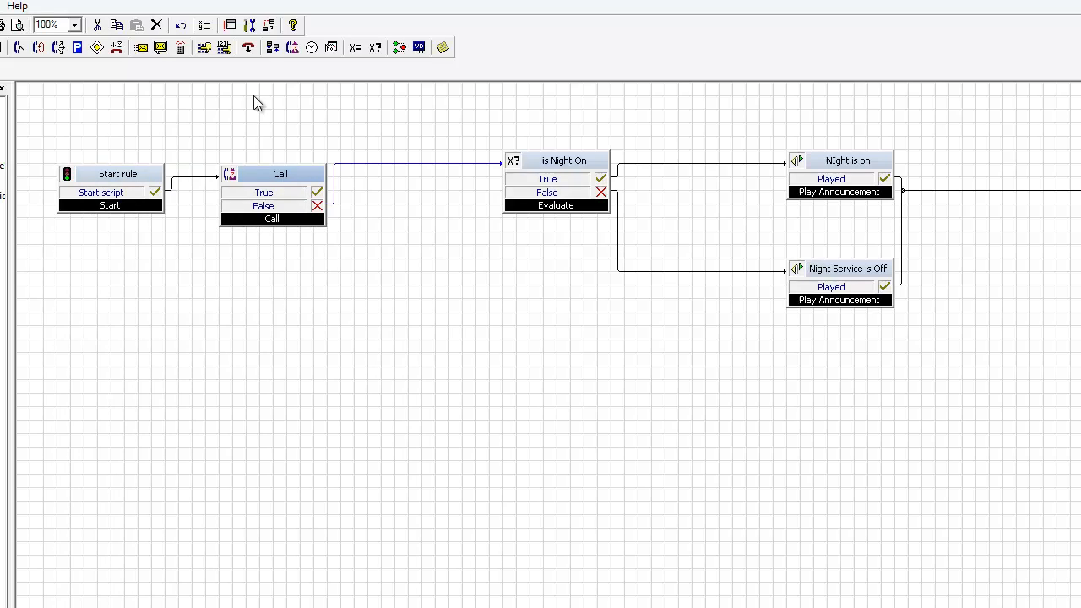
pyautogui.moveTo(222, 88)
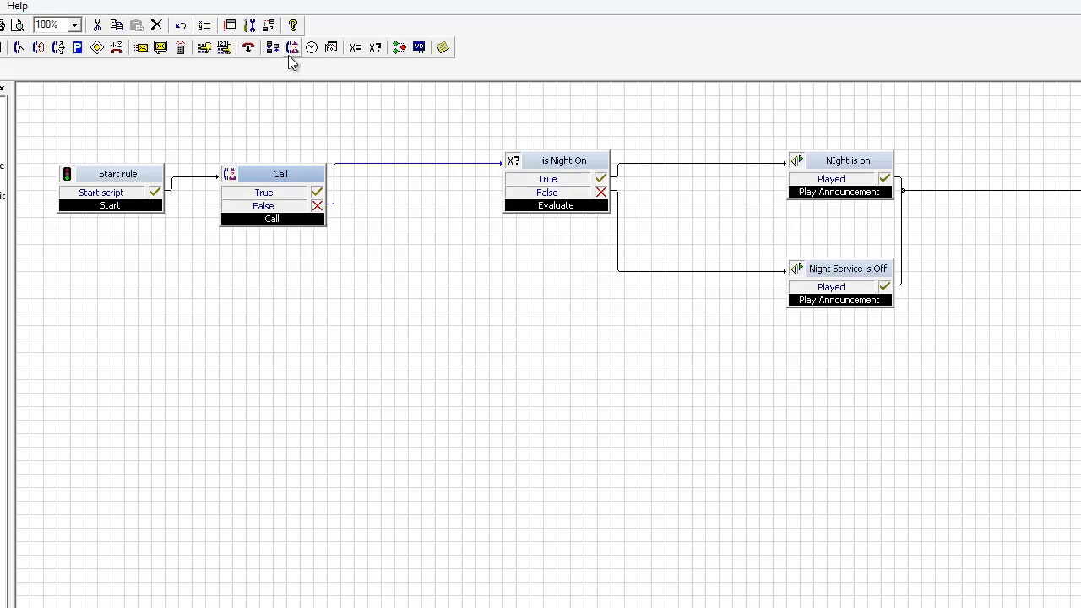
pyautogui.moveTo(203, 47)
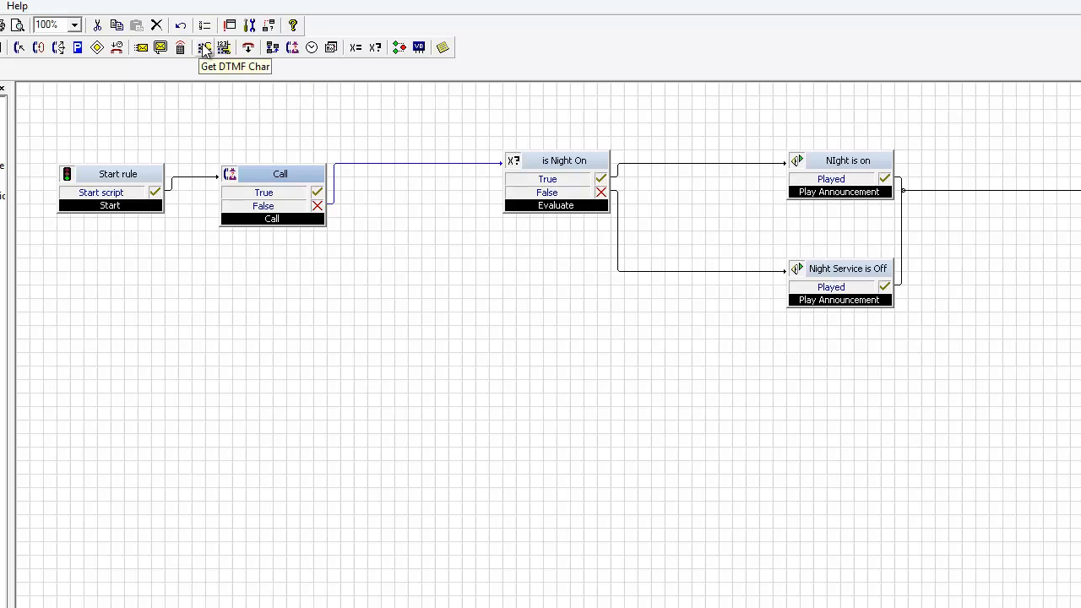
# Add a Get DTMF Char block playing a newly recorded nightservicemenu1 announcement.
pyautogui.click(204, 47)
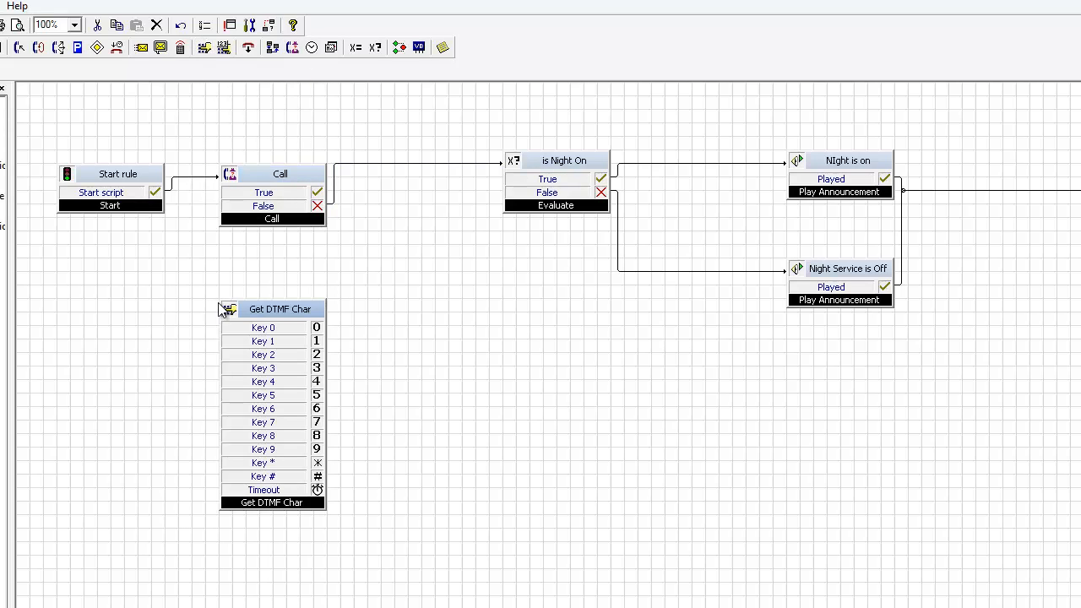
pyautogui.doubleClick(280, 308)
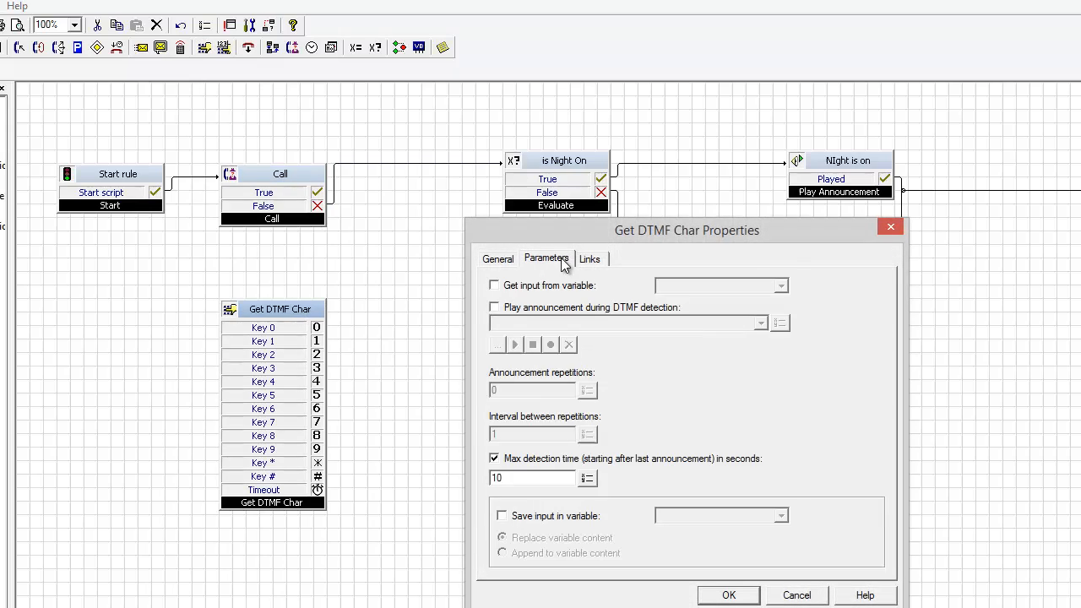
pyautogui.click(495, 307)
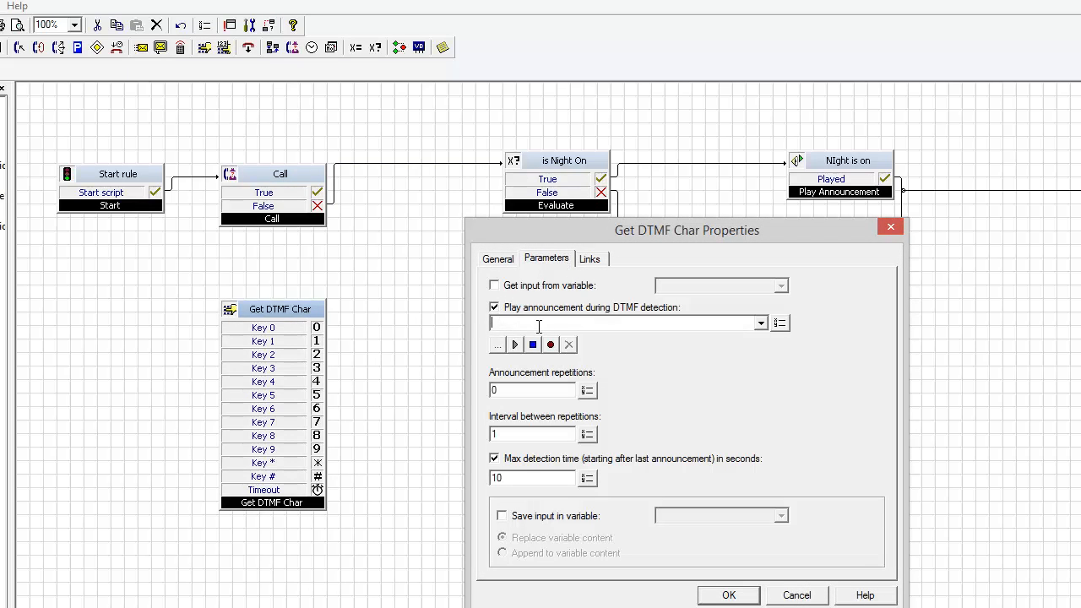
pyautogui.write('night')
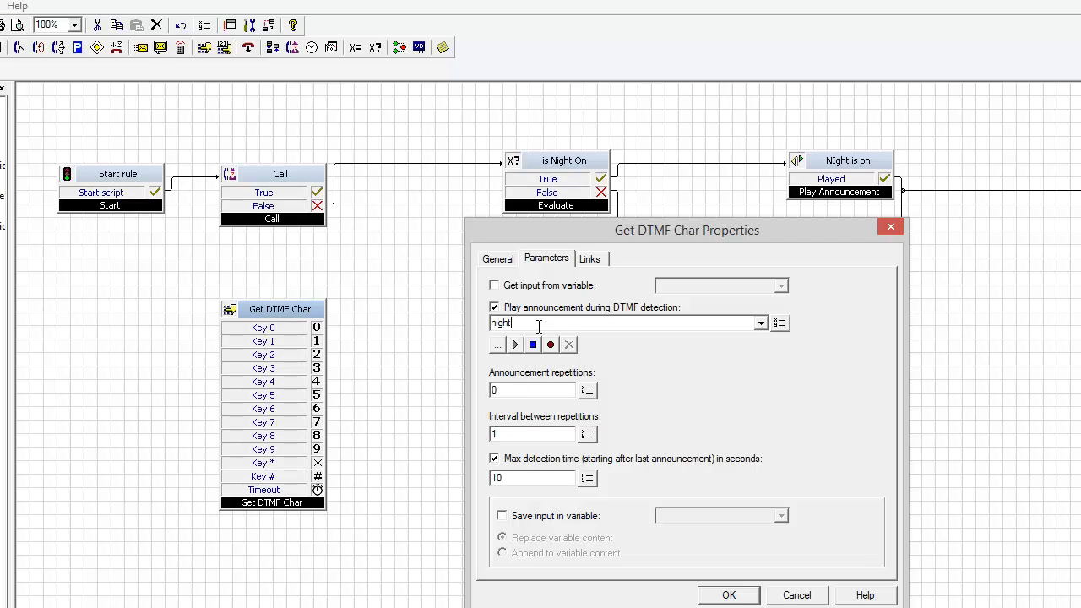
pyautogui.write('service')
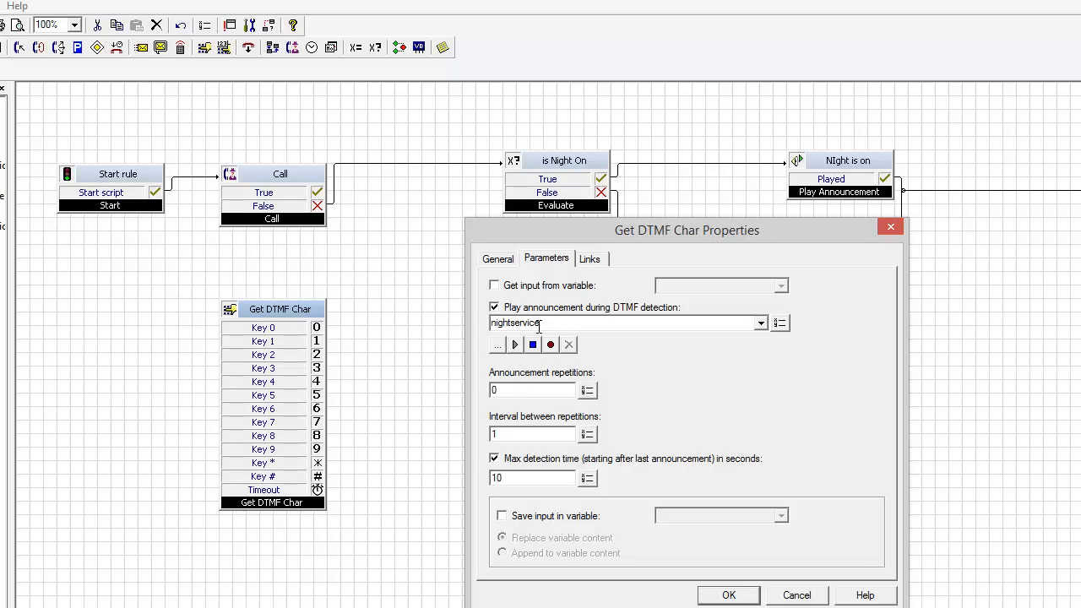
pyautogui.write('menu1')
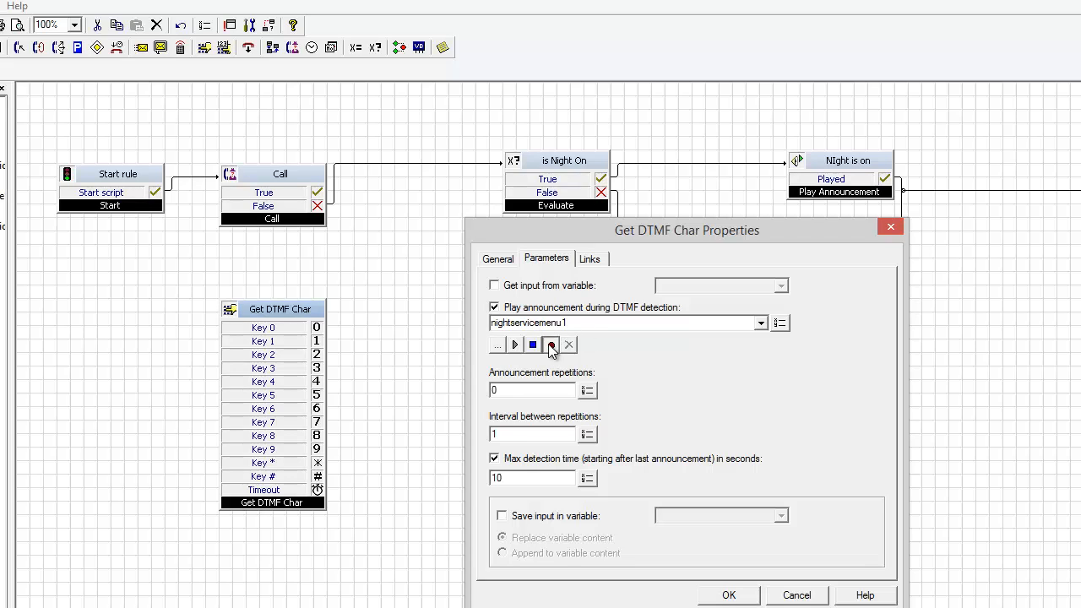
pyautogui.click(550, 345)
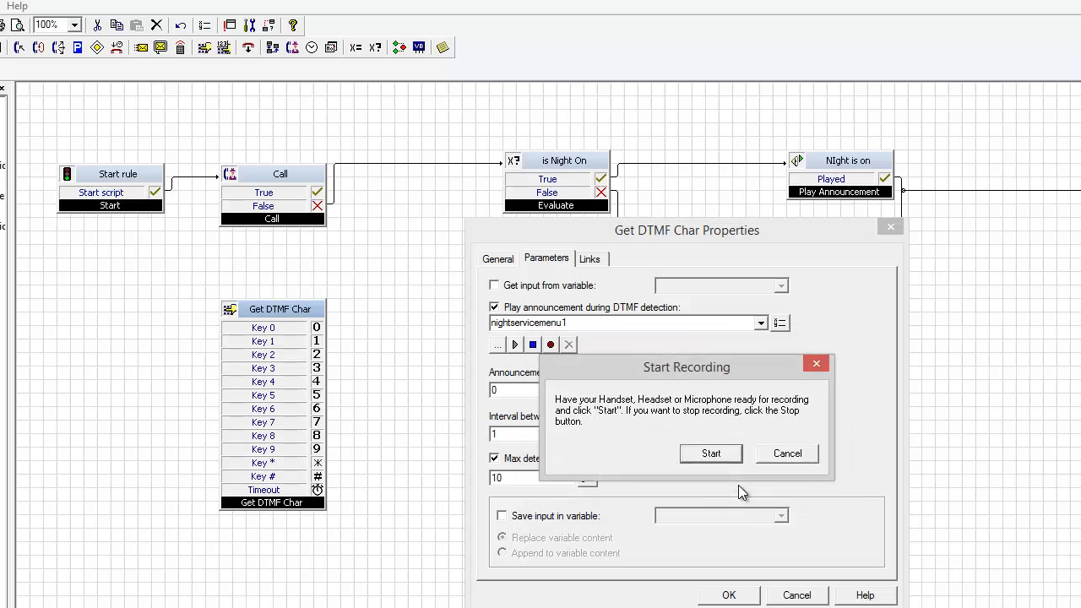
pyautogui.click(786, 454)
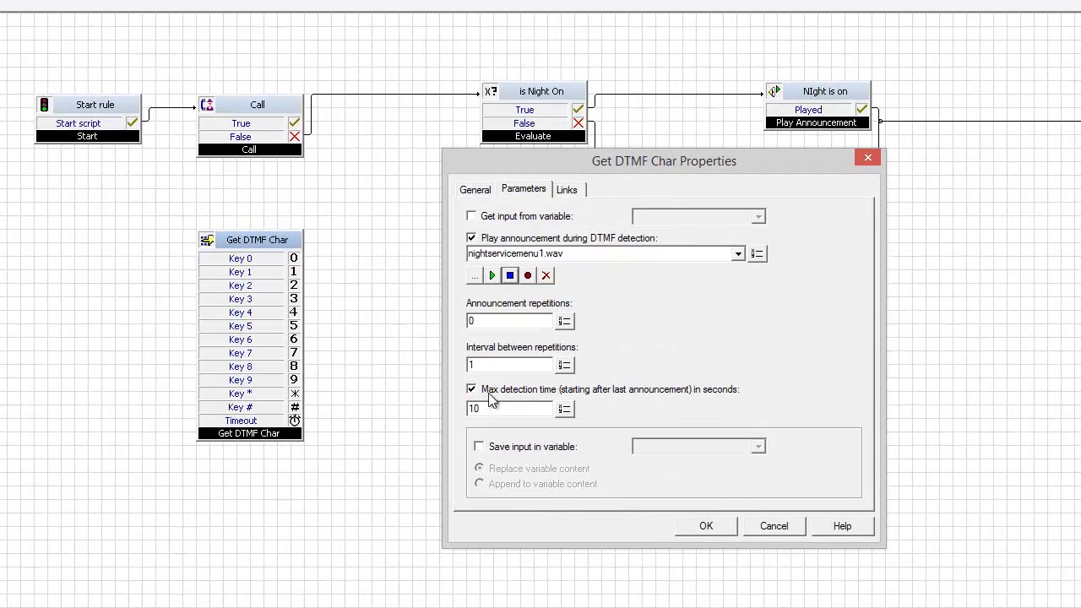
# Store the pressed key in variable nightValue and reopen the nightservicemenu1 block's properties.
pyautogui.click(479, 446)
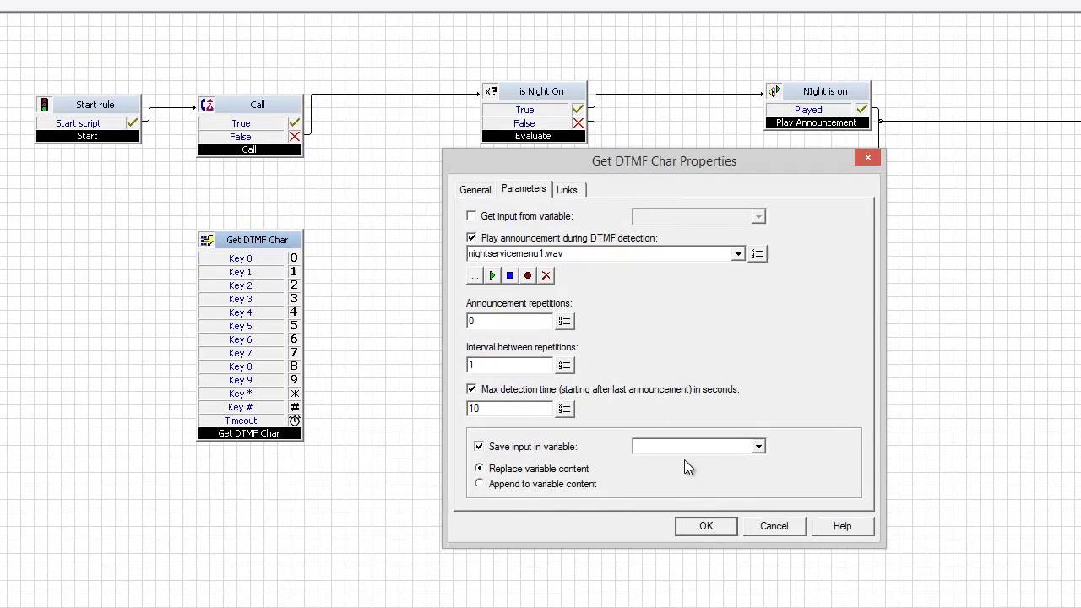
pyautogui.click(693, 446)
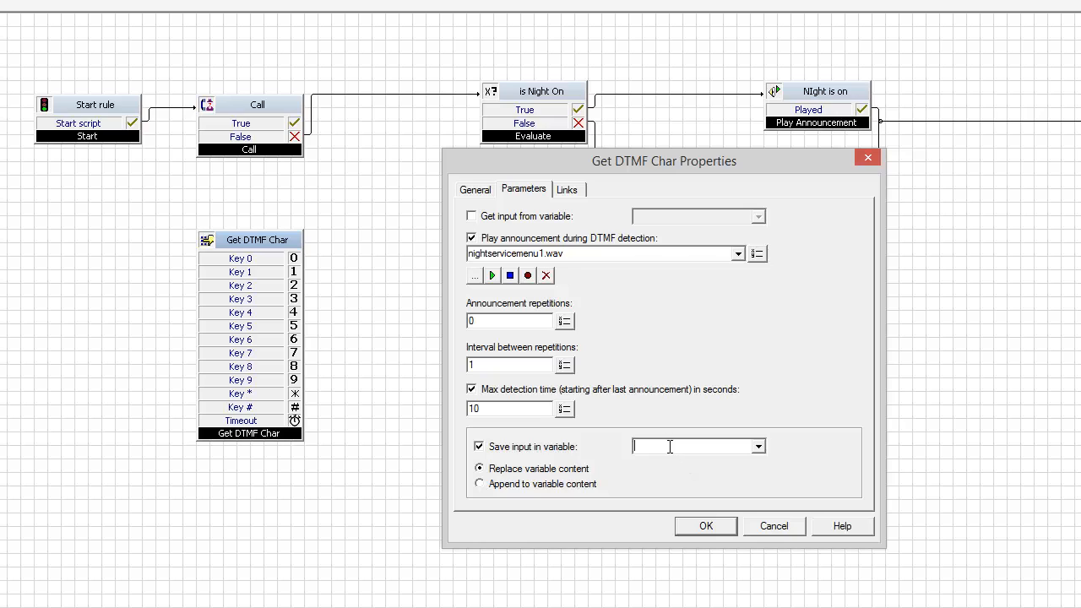
pyautogui.write('nightVal')
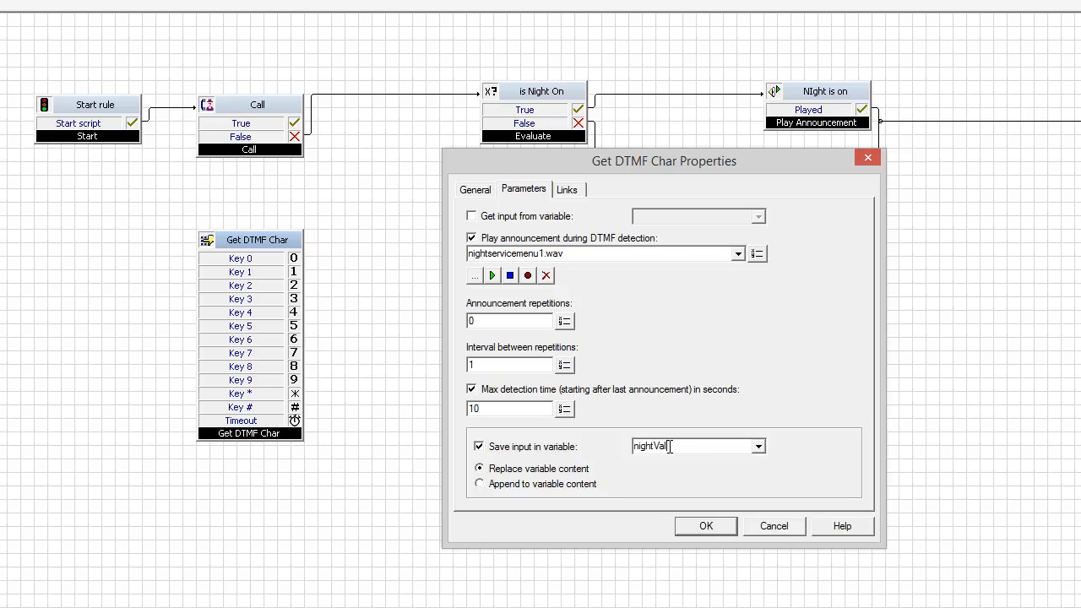
pyautogui.write('ue')
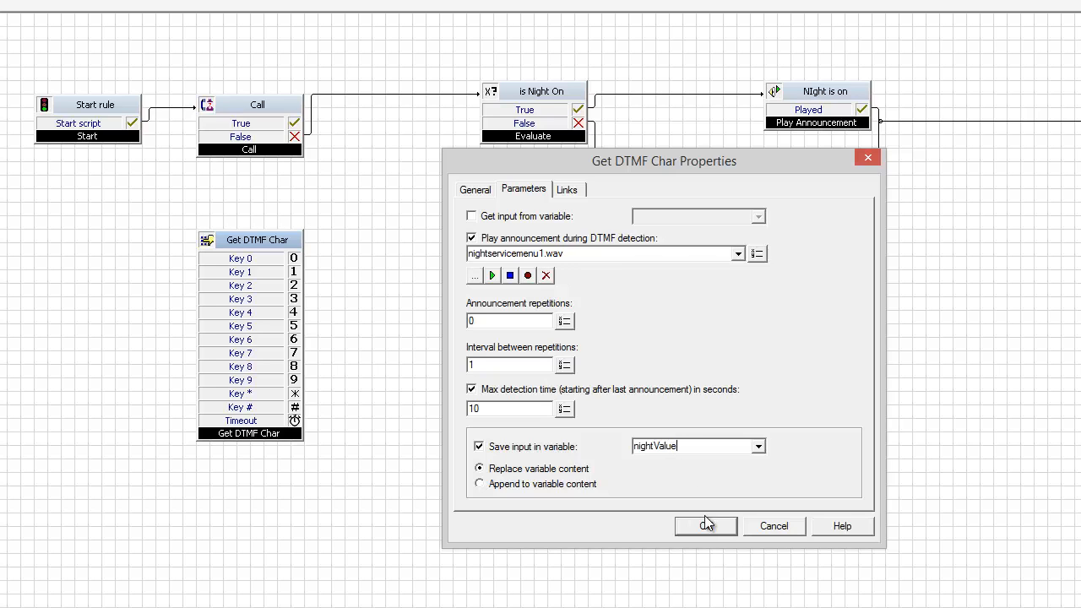
pyautogui.click(705, 525)
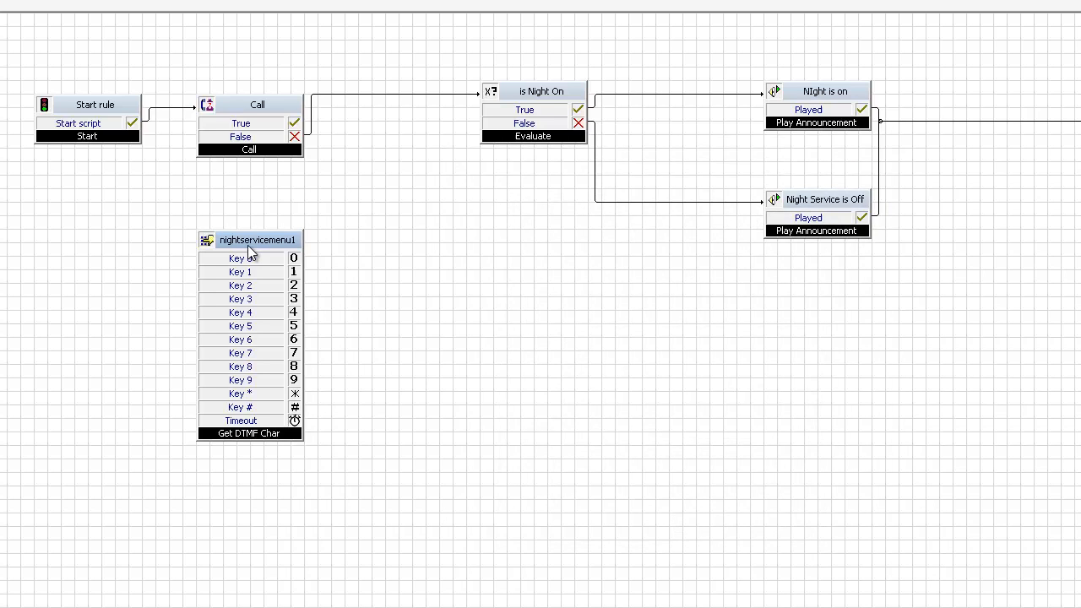
pyautogui.doubleClick(249, 433)
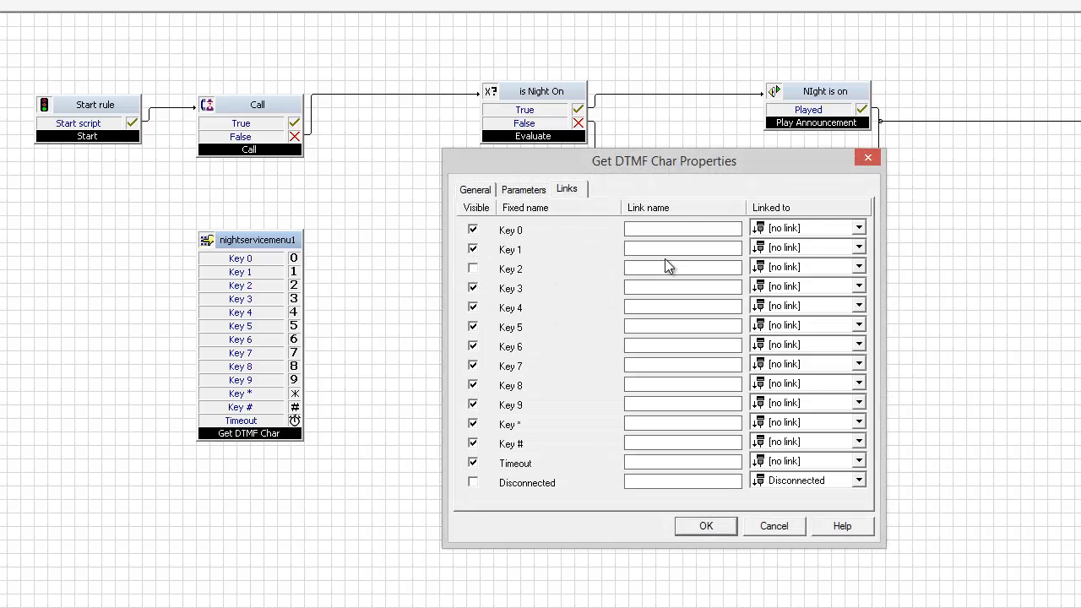
# Label menu key 0 as Off and key 1 as On, keeping only Timeout otherwise.
pyautogui.write('0')
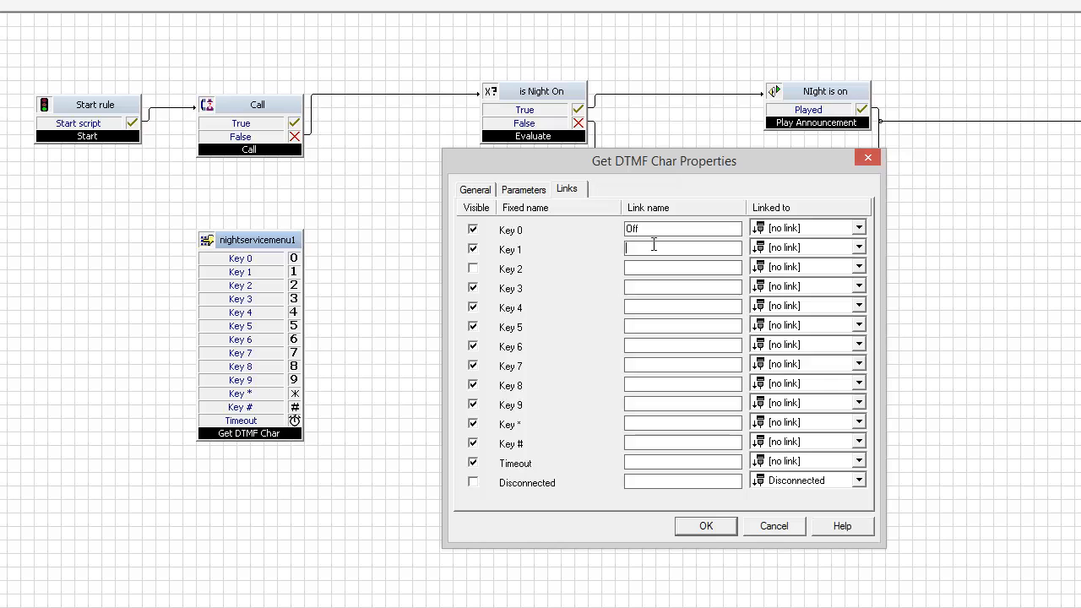
pyautogui.write('On')
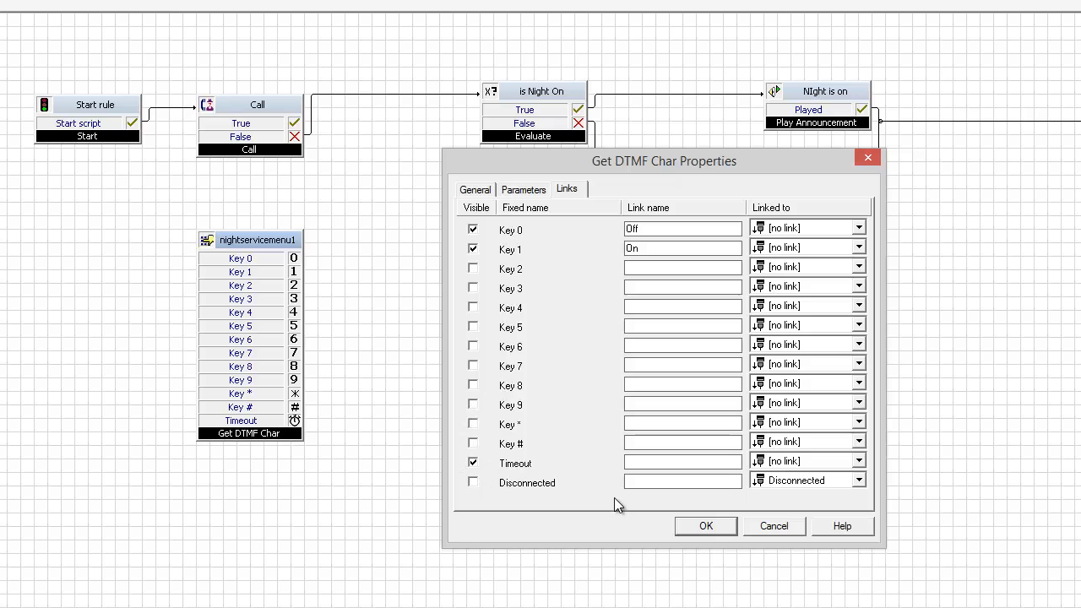
pyautogui.click(705, 525)
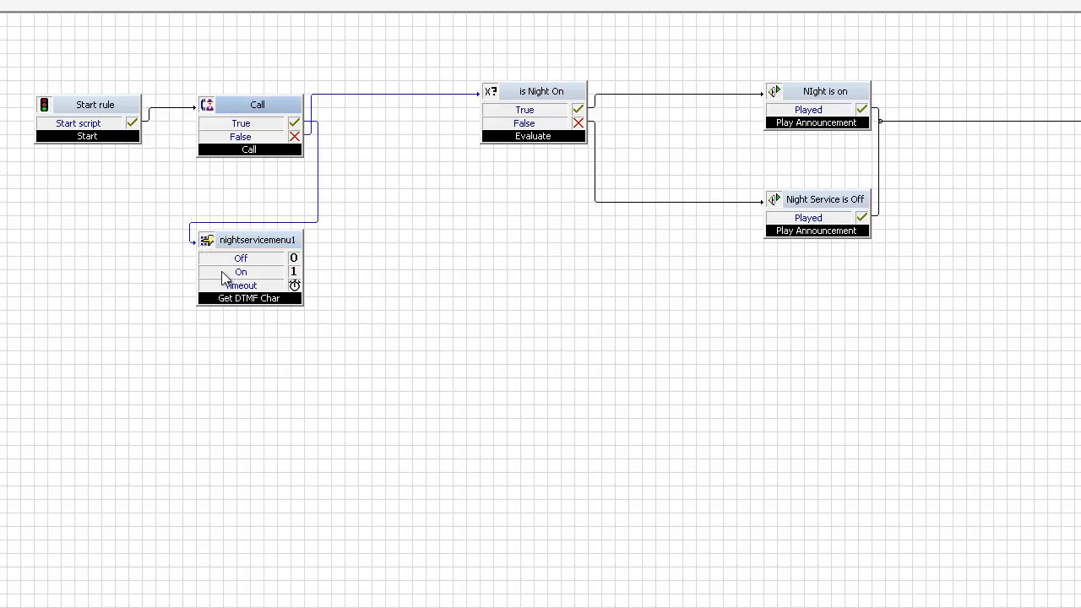
pyautogui.moveTo(426, 93)
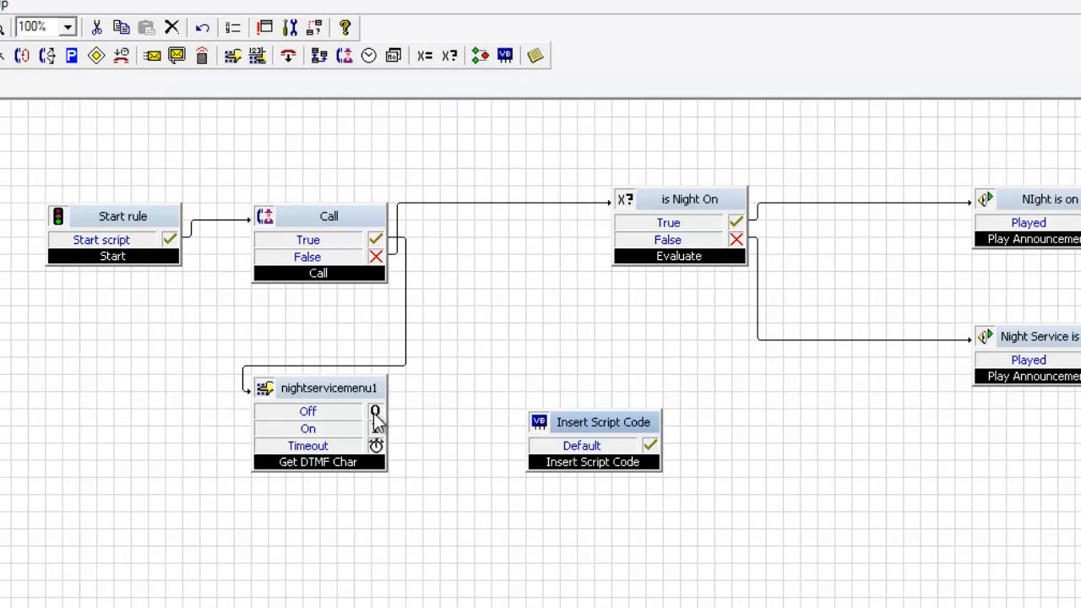
# Link the 0/1 key outputs to Insert Script Code and set its code to setNight (nightValue).
pyautogui.moveTo(376, 411); pyautogui.dragTo(538, 422)
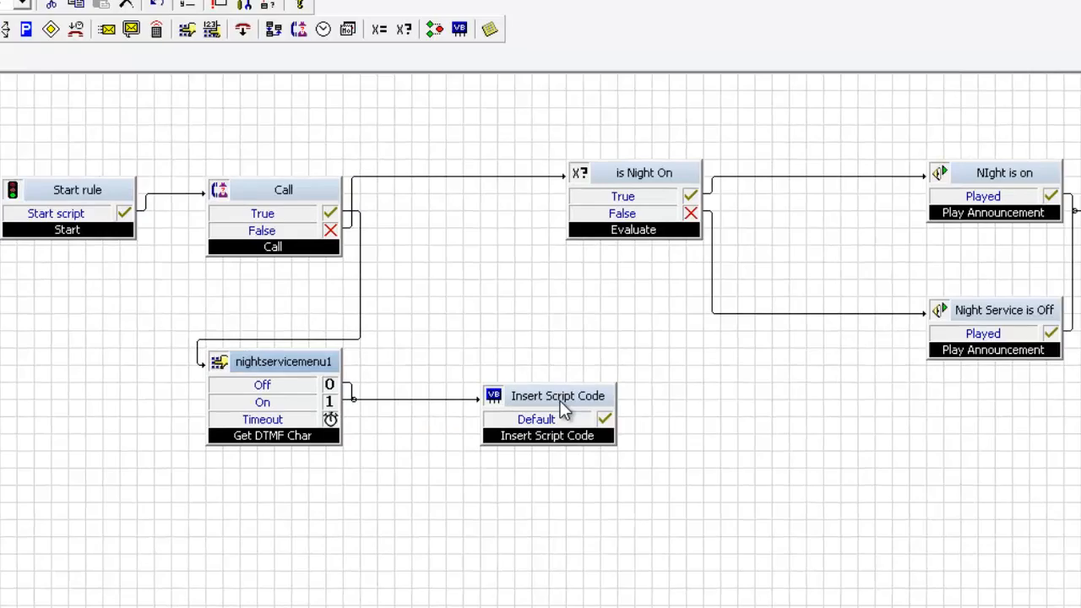
pyautogui.doubleClick(547, 395)
pyautogui.write('setNight (nightValue')
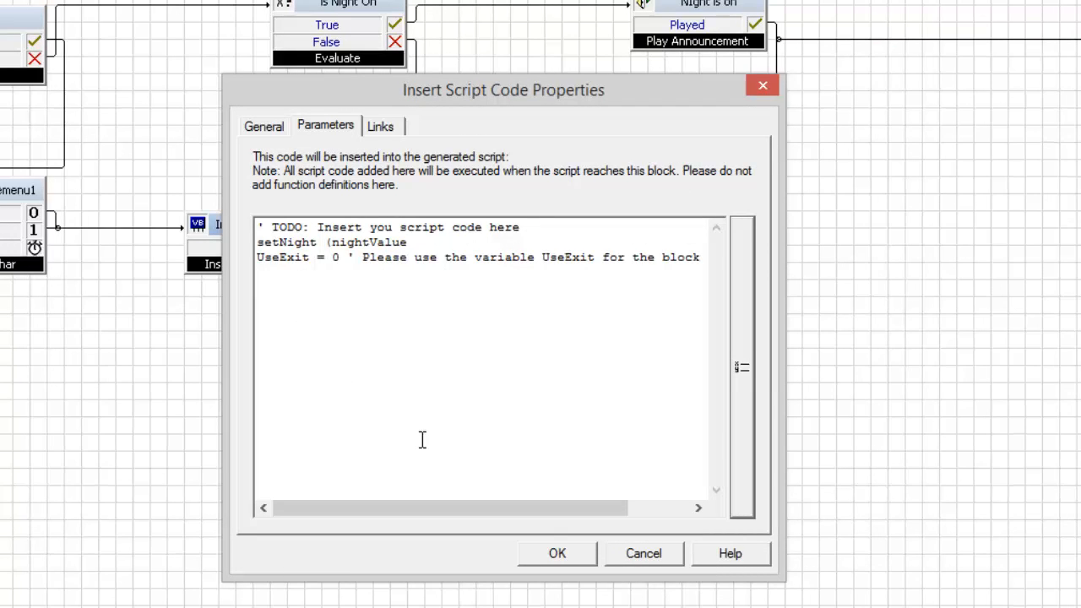
pyautogui.write(')')
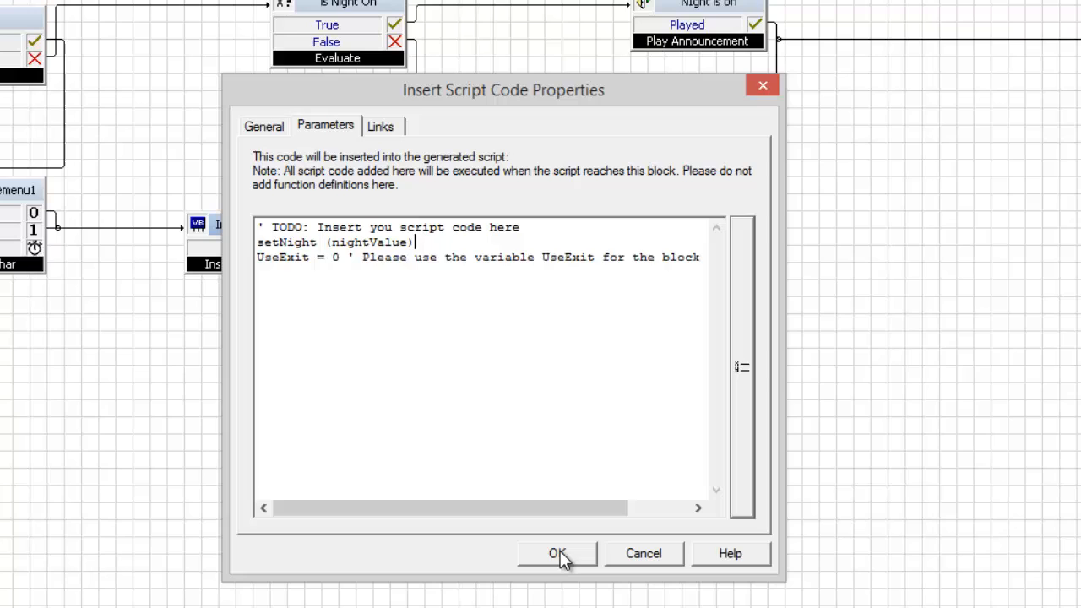
pyautogui.click(557, 553)
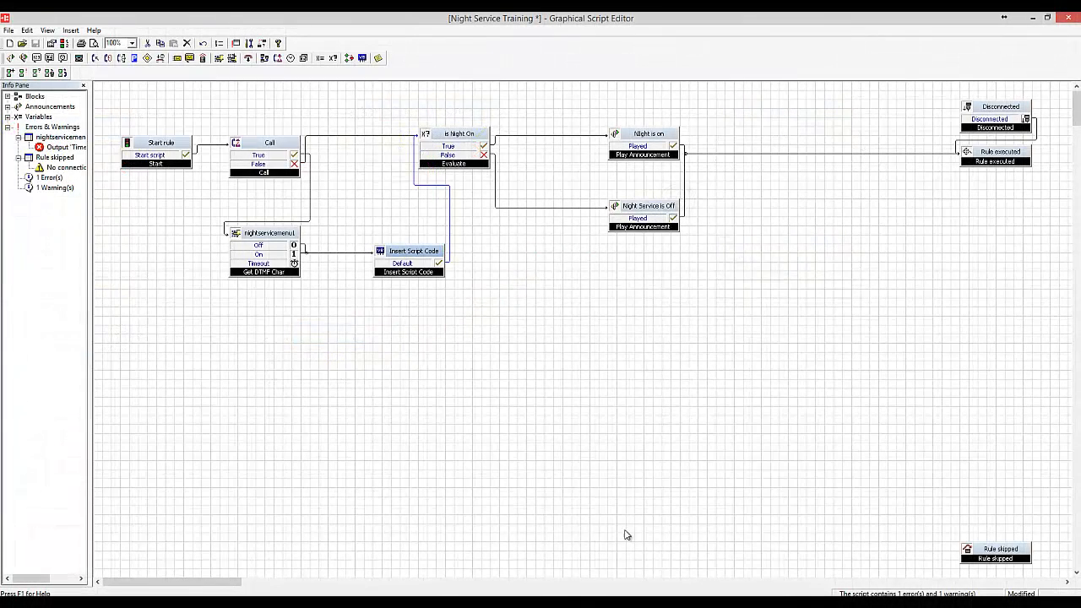
pyautogui.moveTo(616, 217)
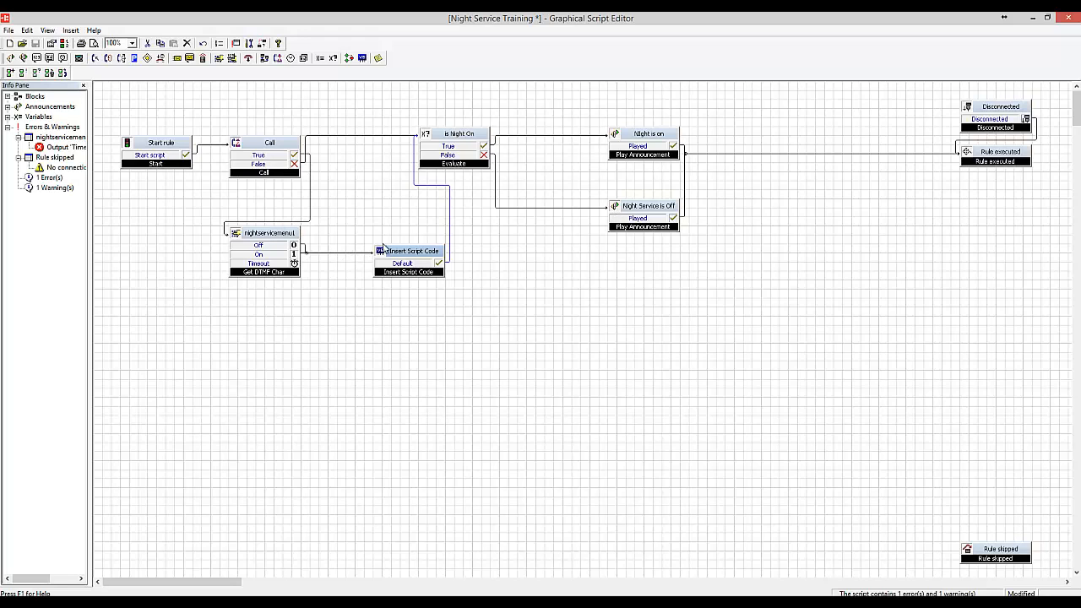
# Rename the code block 'Set The Night Value' and the Call block 'Is INternal Call'.
pyautogui.doubleClick(407, 251)
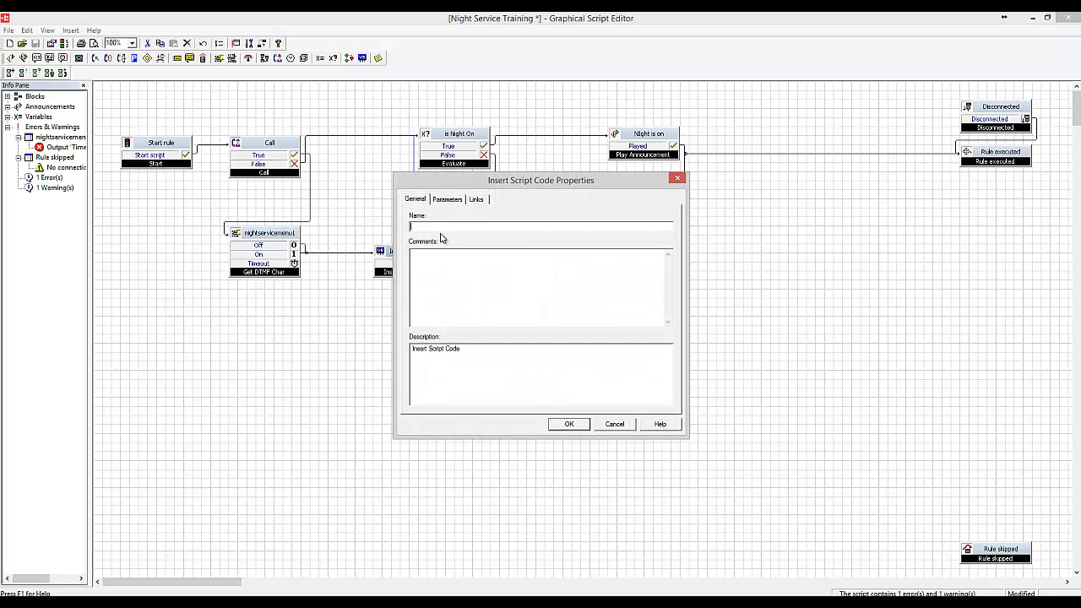
pyautogui.write('Set The')
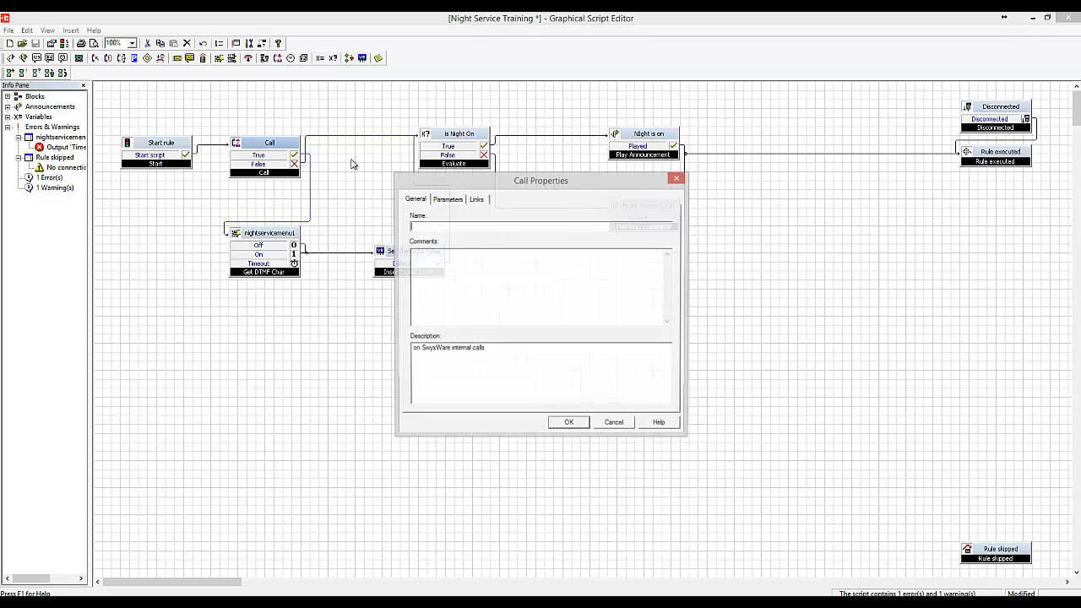
pyautogui.write('Is INternal Call')
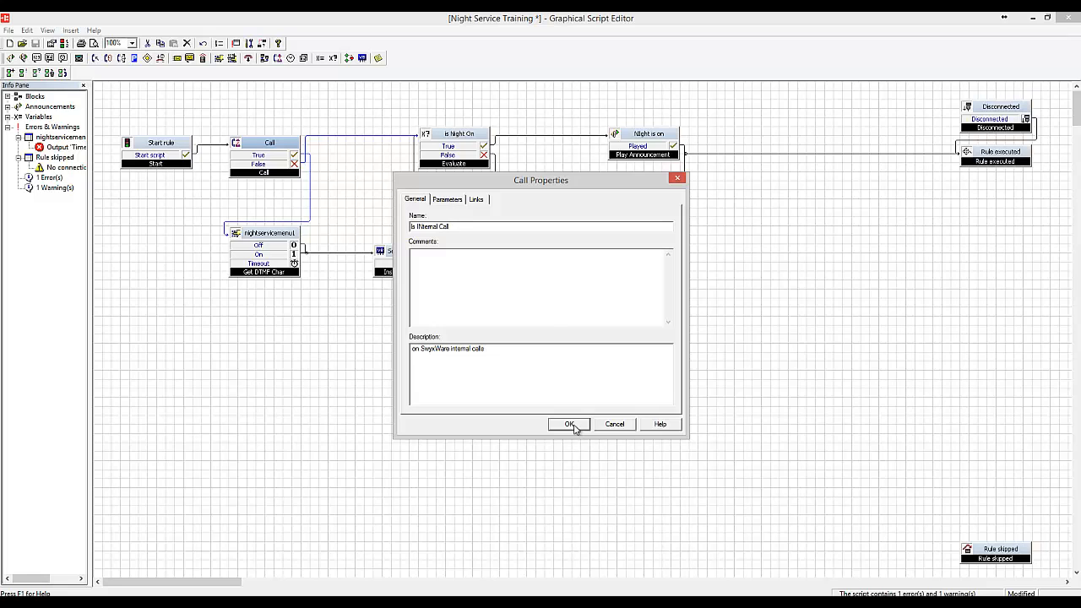
pyautogui.click(569, 424)
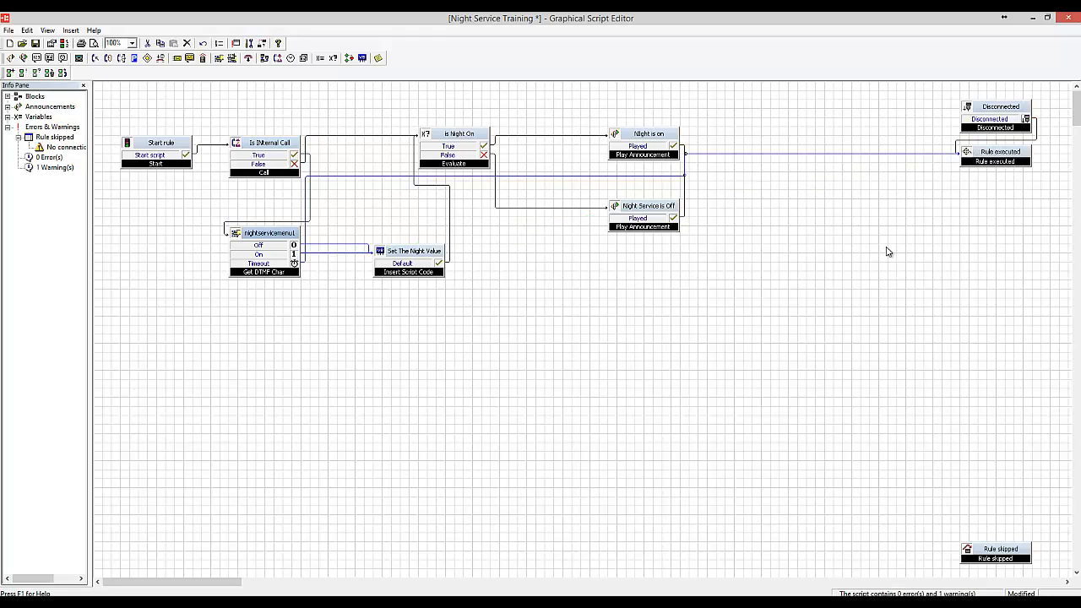
pyautogui.moveTo(151, 265)
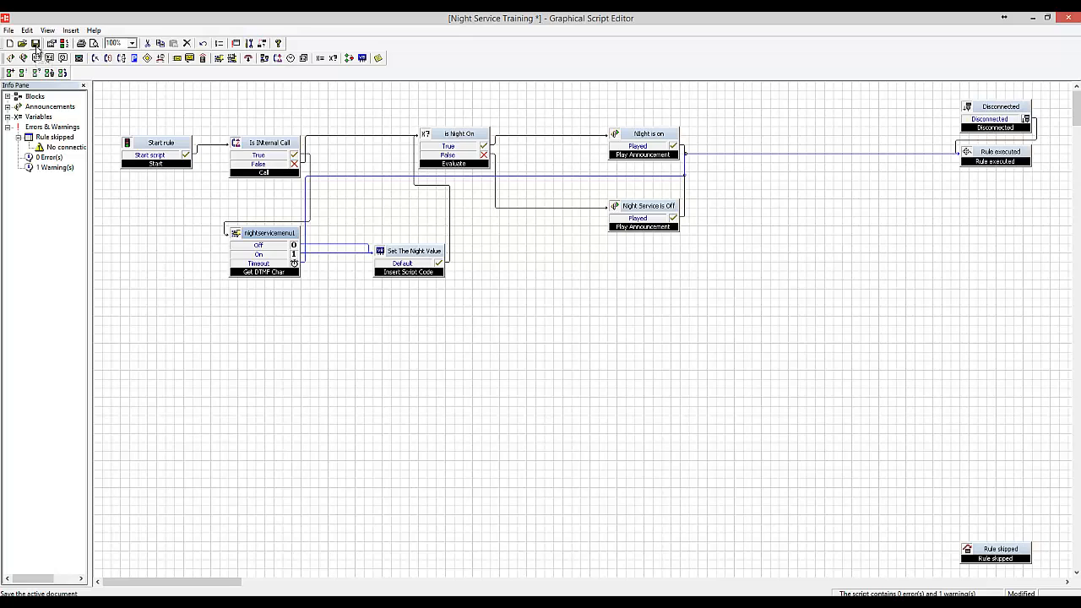
# Save the script, then place and end a SwyxIt! test call to the night service extension.
pyautogui.click(36, 43)
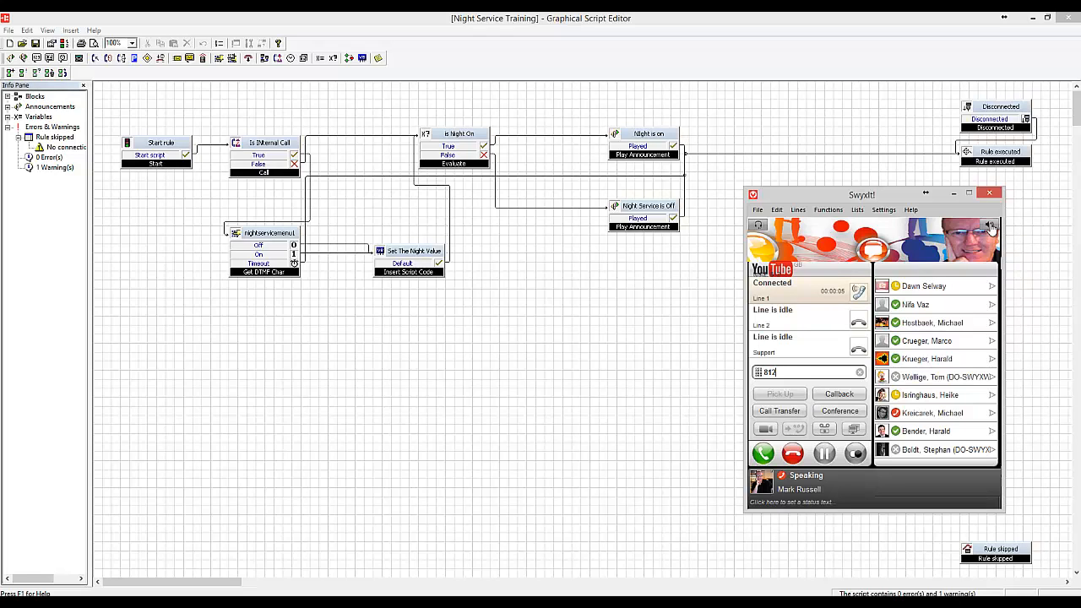
pyautogui.write('0')
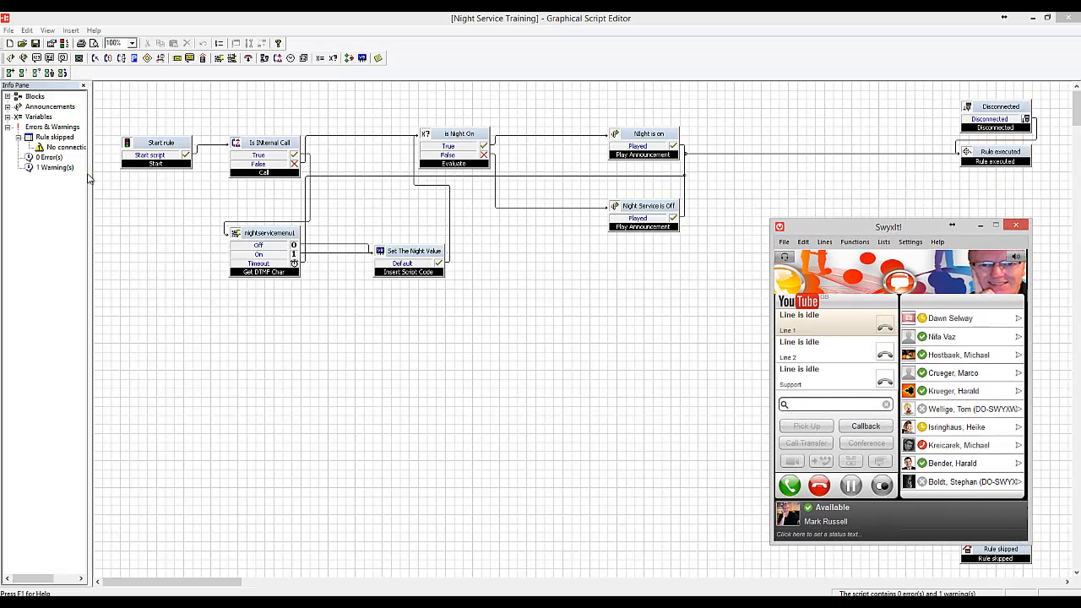
pyautogui.moveTo(267, 160)
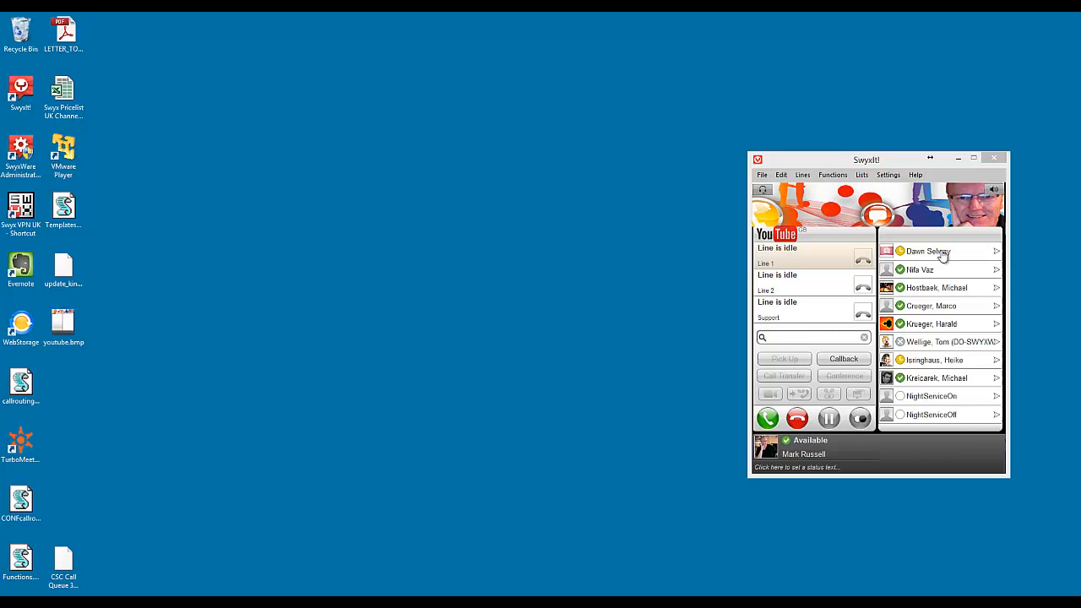
# Center the SwyxIt! window and show the NightServiceOff contact card (8120, no status).
pyautogui.moveTo(865, 159); pyautogui.dragTo(568, 115)
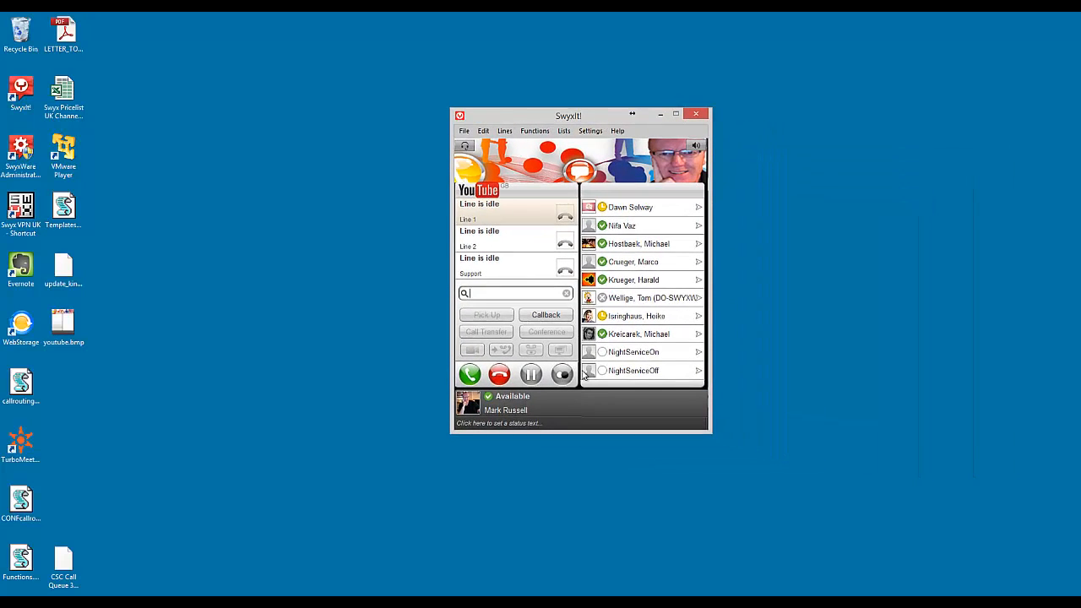
pyautogui.moveTo(629, 373)
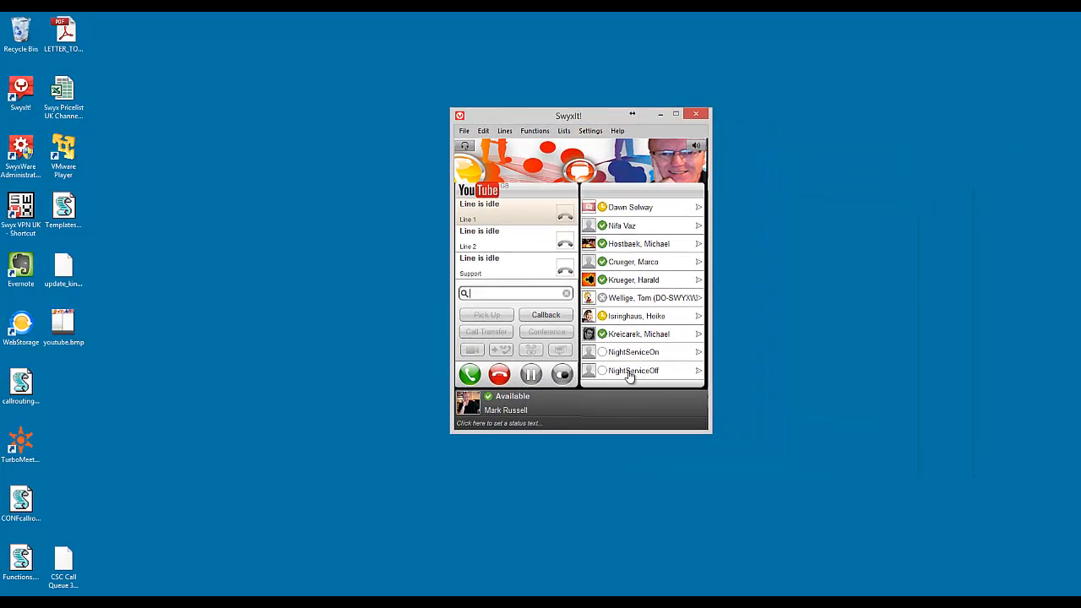
pyautogui.click(634, 370)
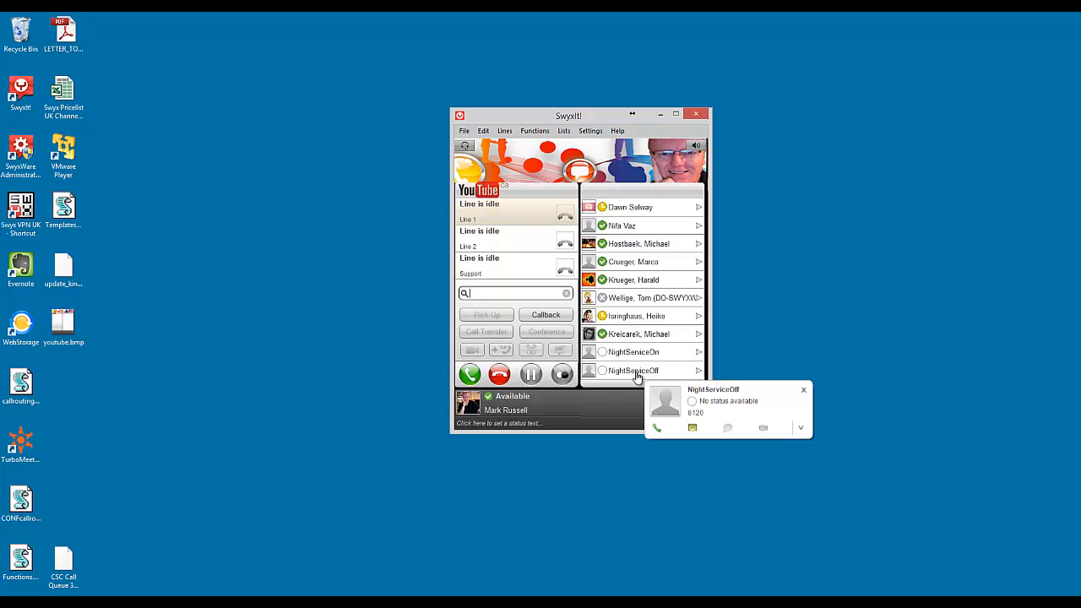